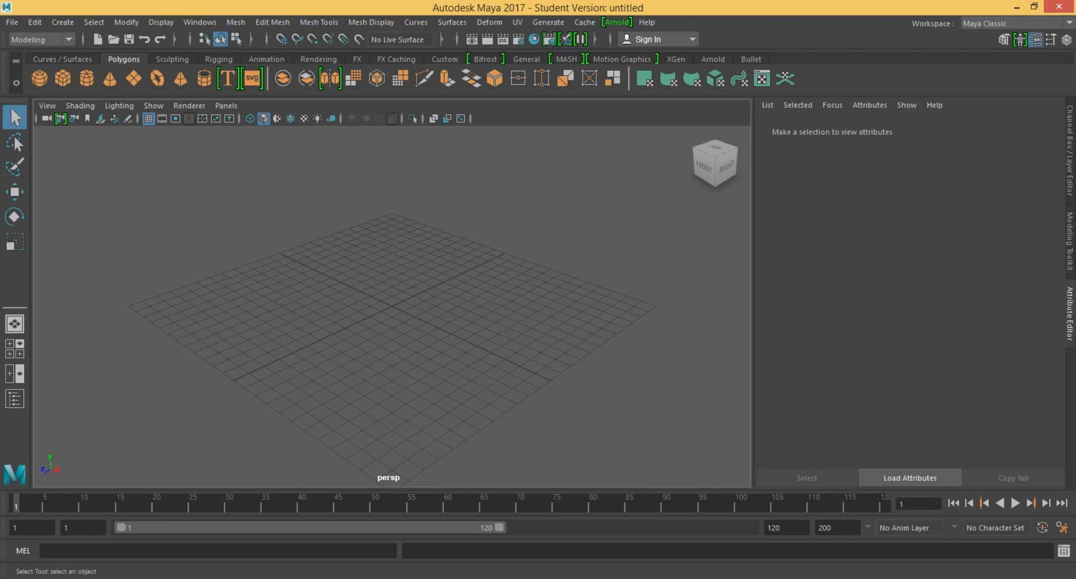
{"action": "mouse_move", "coordinate": [155, 77]}
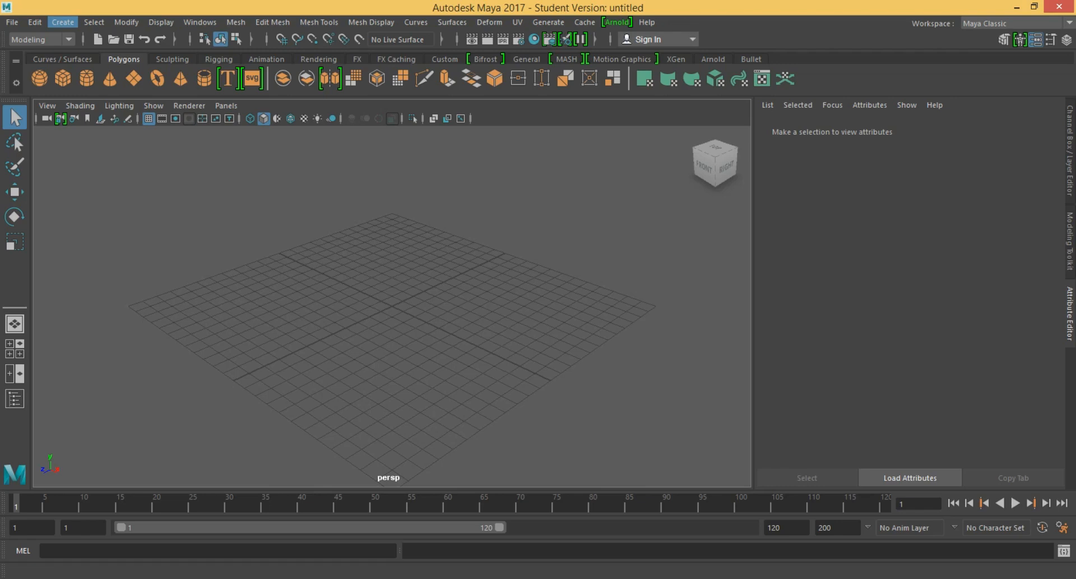
Step: Open the Create menu to browse the polygon primitive shapes
{"action": "left_click", "coordinate": [61, 22]}
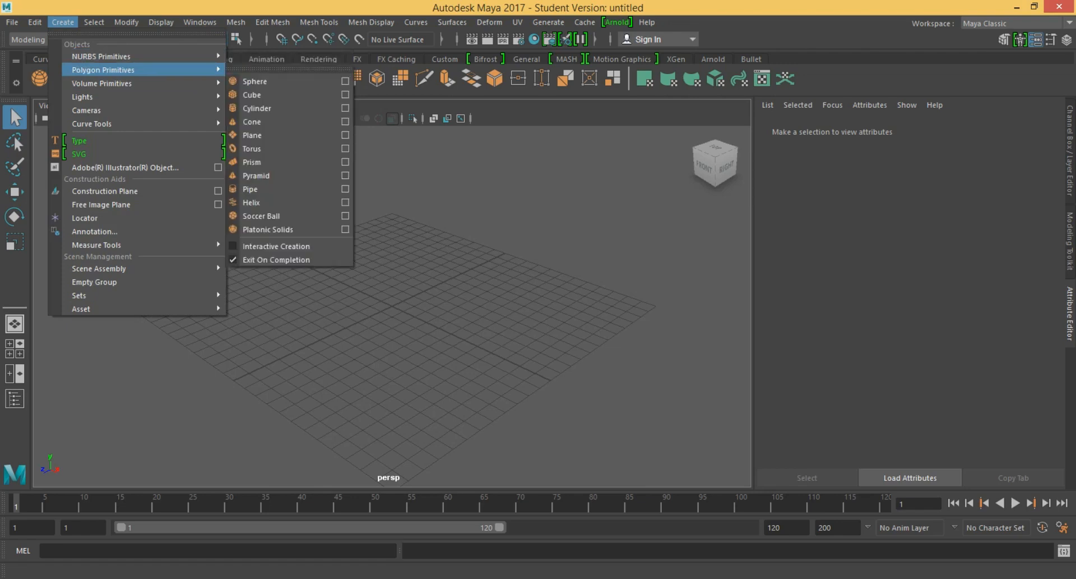
{"action": "mouse_move", "coordinate": [257, 108]}
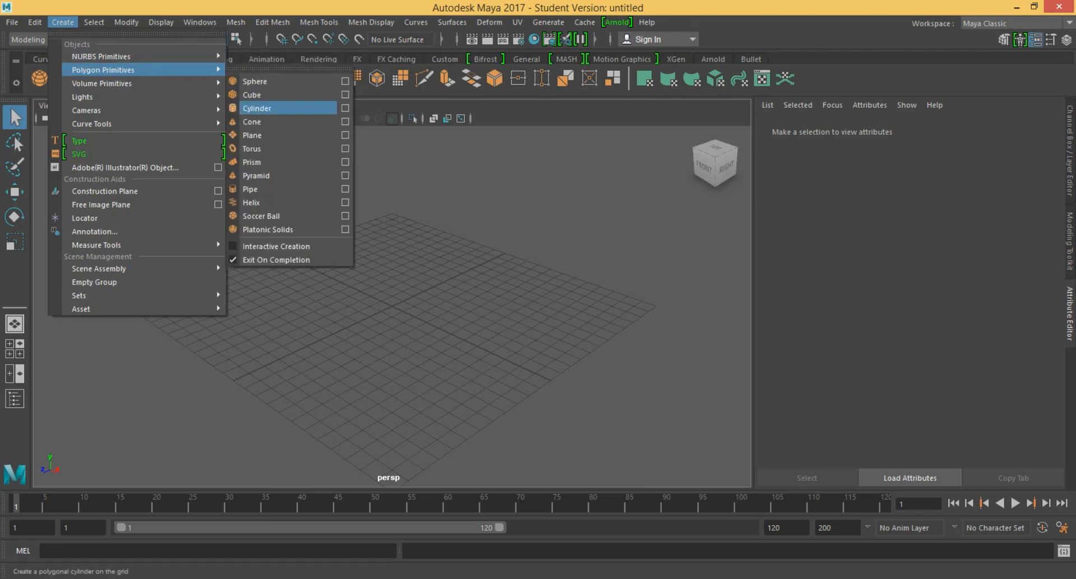
{"action": "mouse_move", "coordinate": [86, 110]}
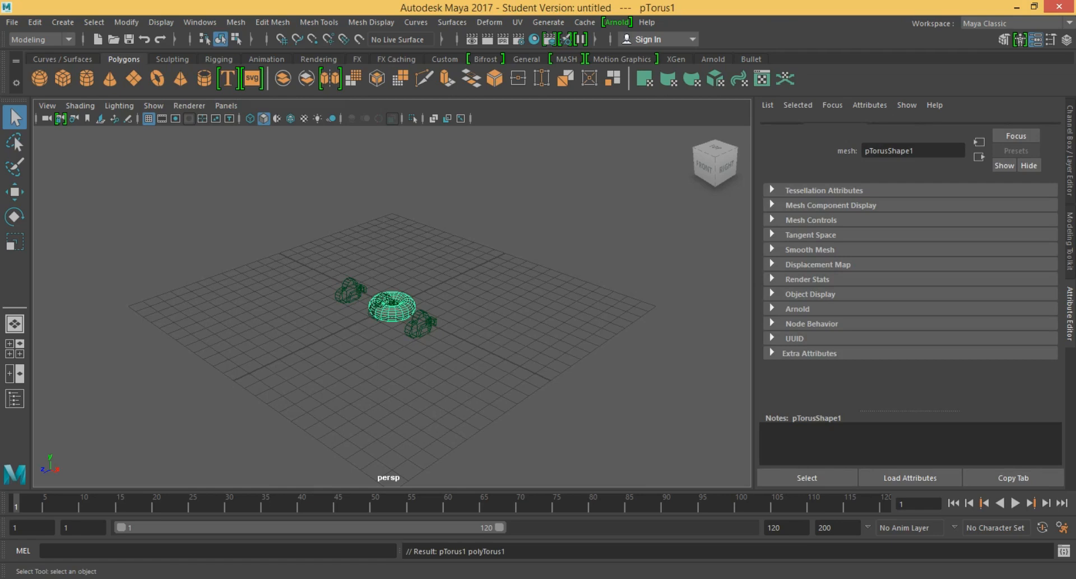
Step: Undo, recreate the polygon torus, and set its Section Radius to 0.4
{"action": "key", "text": "ctrl+z"}
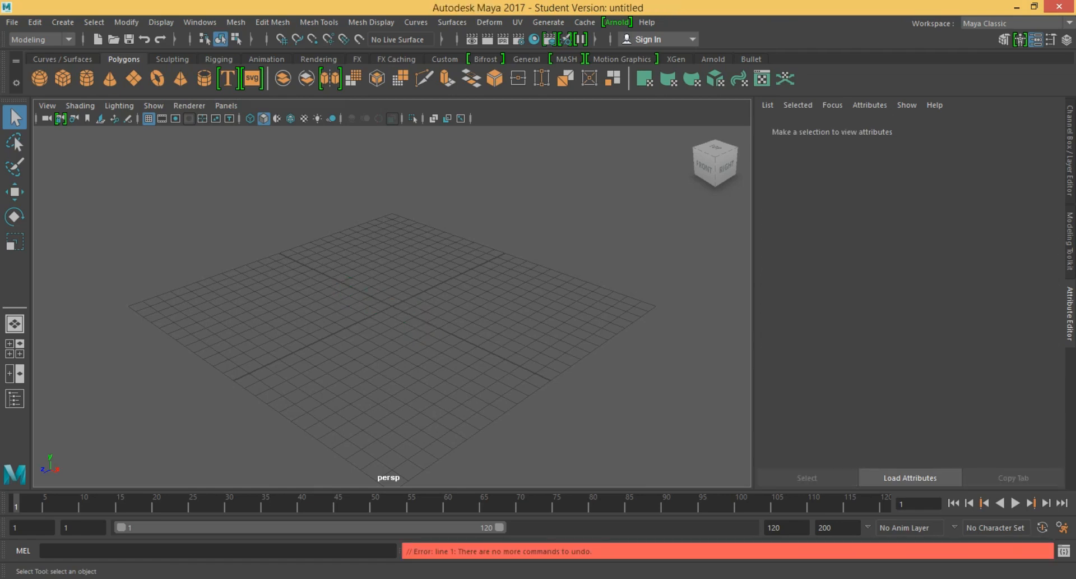
{"action": "left_click", "coordinate": [154, 77]}
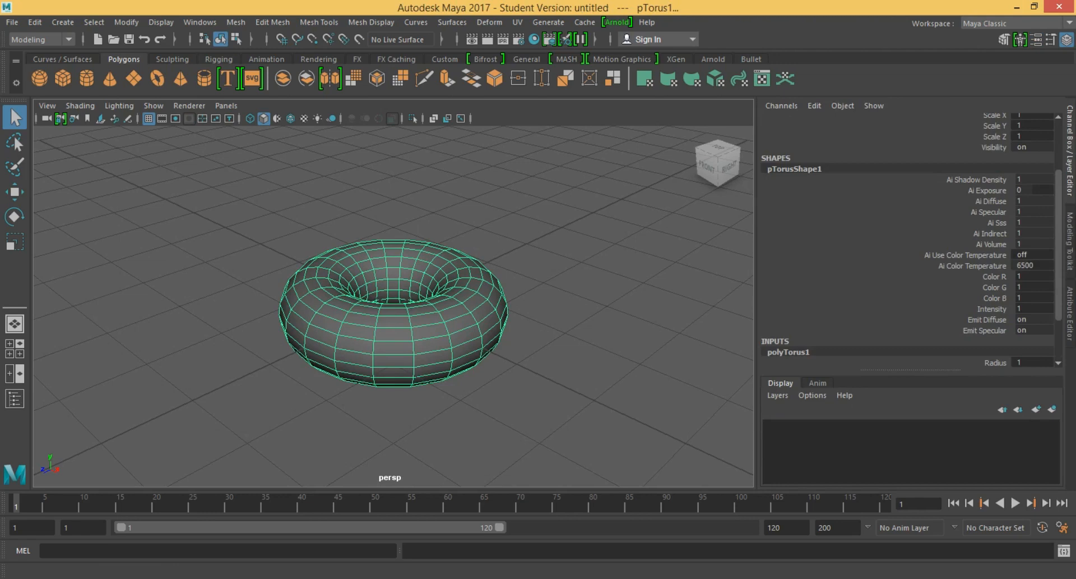
{"action": "scroll", "scroll_direction": "down", "scroll_amount": 3}
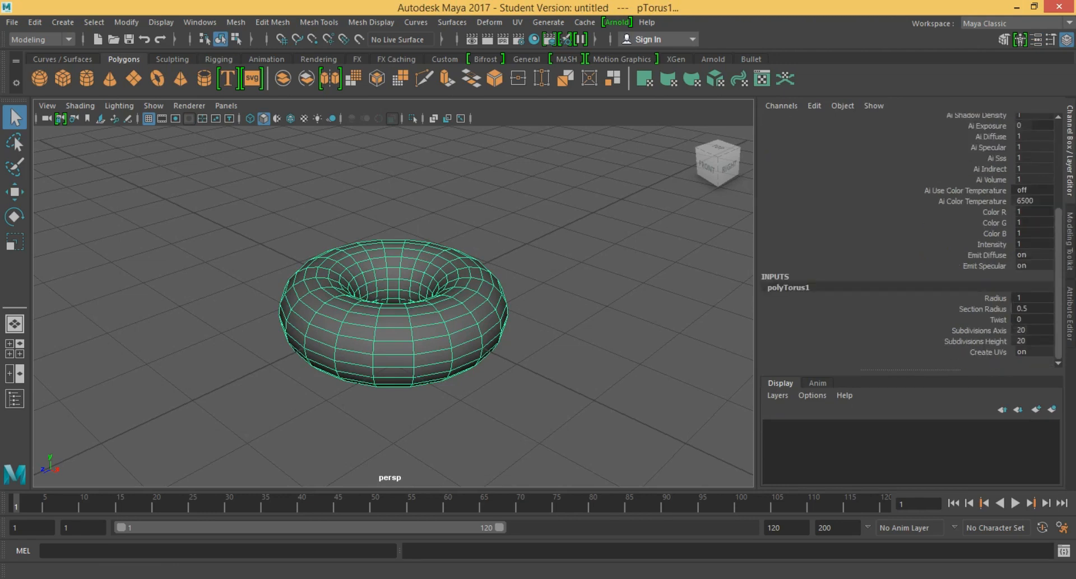
{"action": "double_click", "coordinate": [1030, 308]}
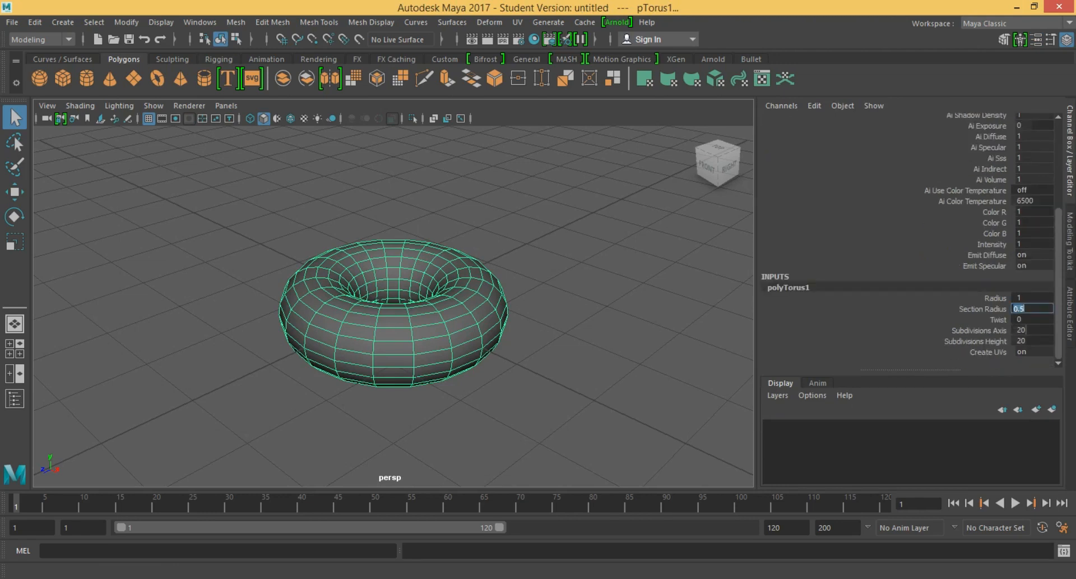
{"action": "left_click", "coordinate": [14, 242]}
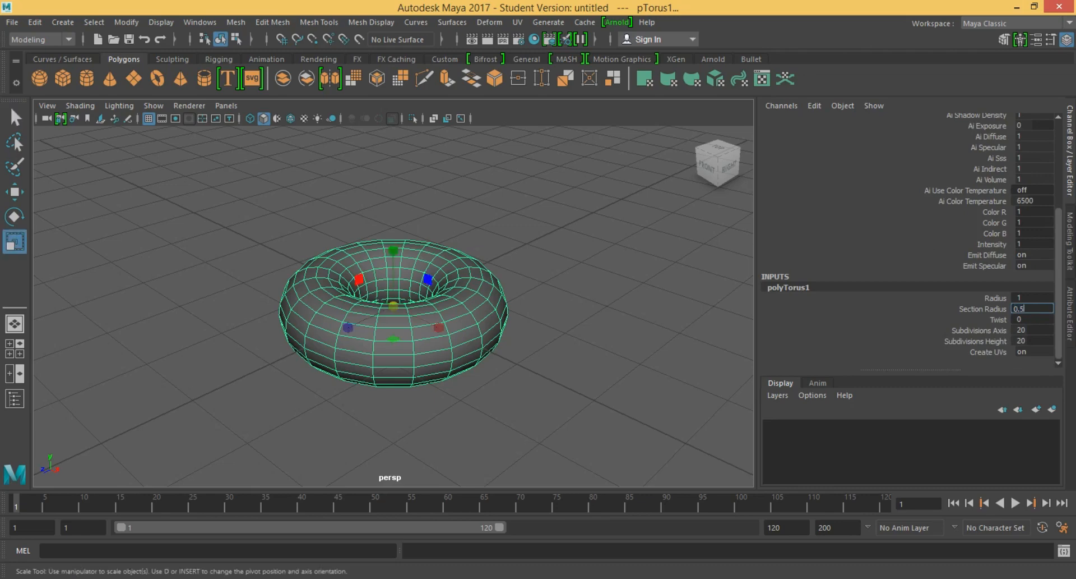
{"action": "type", "text": "0.4"}
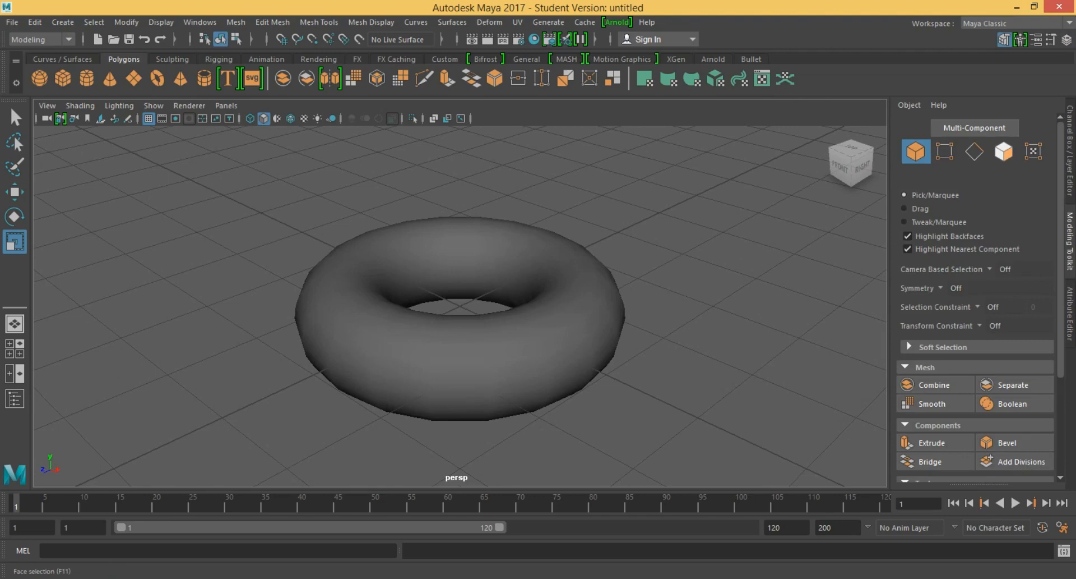
Step: Select the torus's top-half faces and duplicate them with Edit Mesh > Duplicate
{"action": "left_click", "coordinate": [1002, 151]}
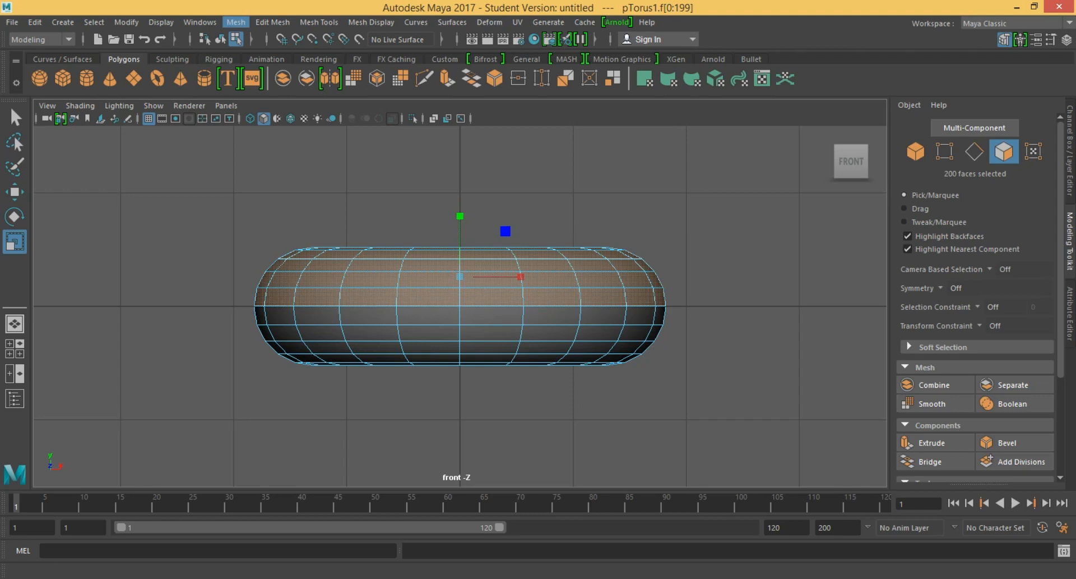
{"action": "left_click", "coordinate": [272, 22]}
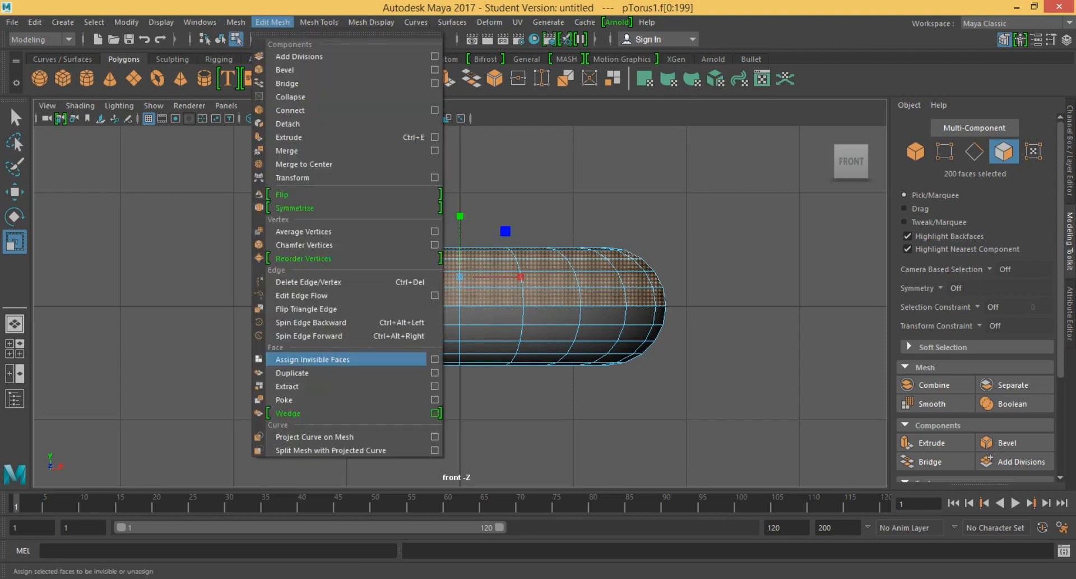
{"action": "mouse_move", "coordinate": [312, 359]}
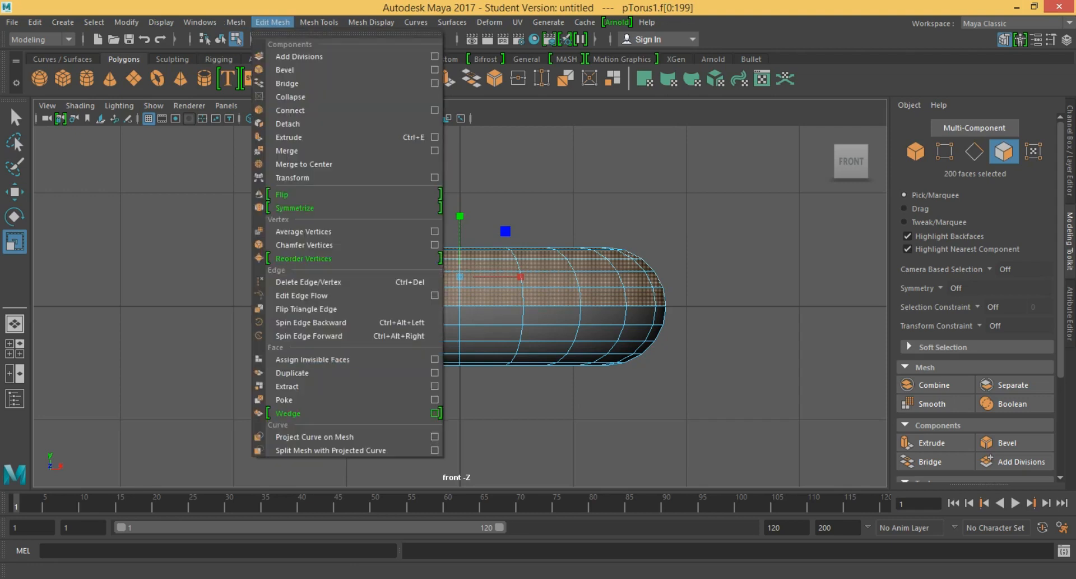
{"action": "left_click", "coordinate": [287, 123]}
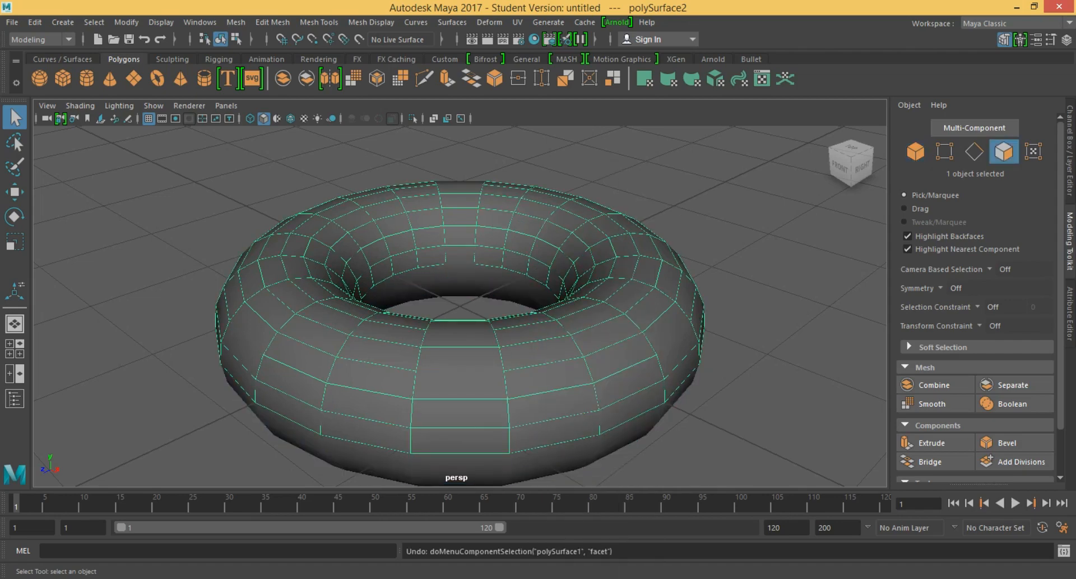
Step: Select the icing surface polySurface2 and switch to vertex selection
{"action": "left_click", "coordinate": [14, 192]}
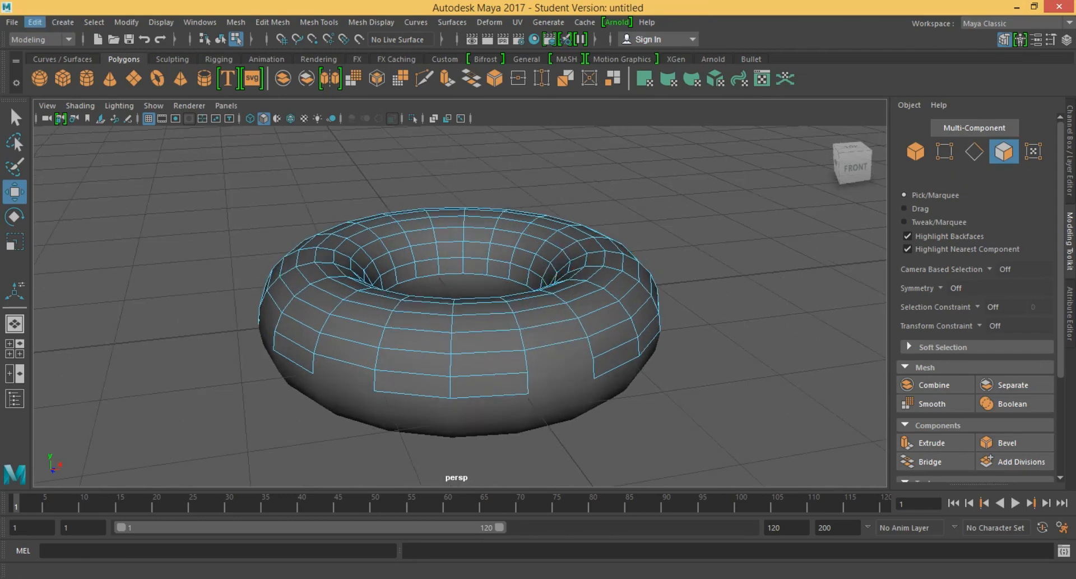
{"action": "left_click", "coordinate": [33, 21]}
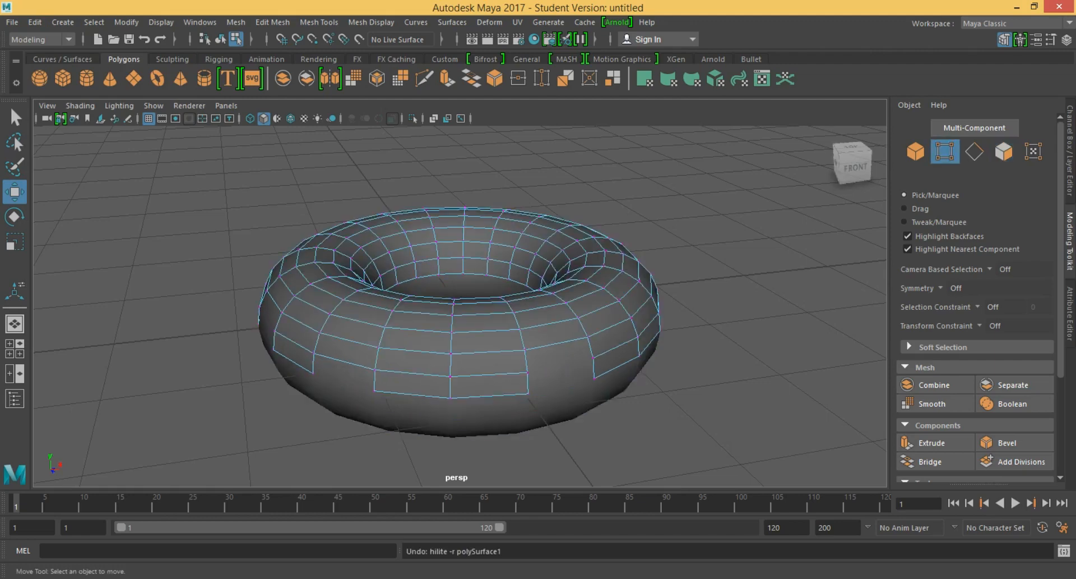
Step: Target Weld vertices on the icing's lower edge onto neighbours to form pointed drips
{"action": "left_click", "coordinate": [529, 393]}
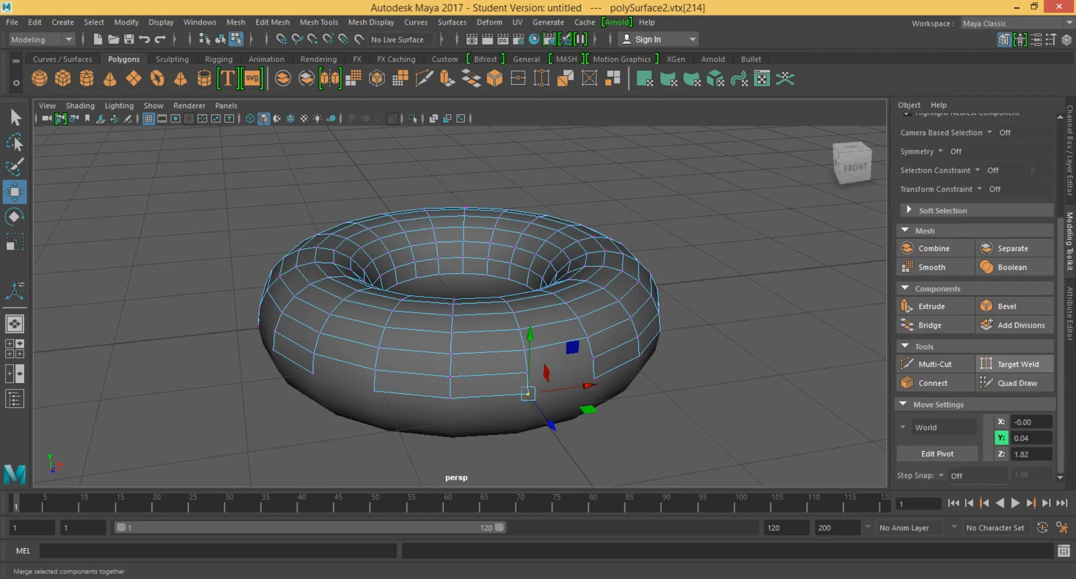
{"action": "left_click", "coordinate": [1015, 363]}
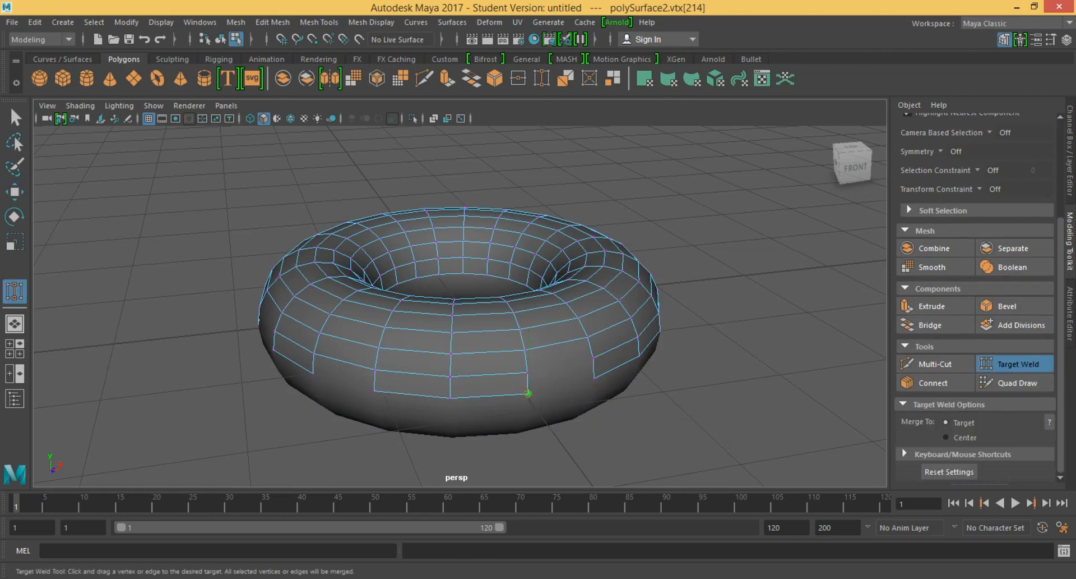
{"action": "left_click_drag", "start_coordinate": [528, 393], "coordinate": [529, 373]}
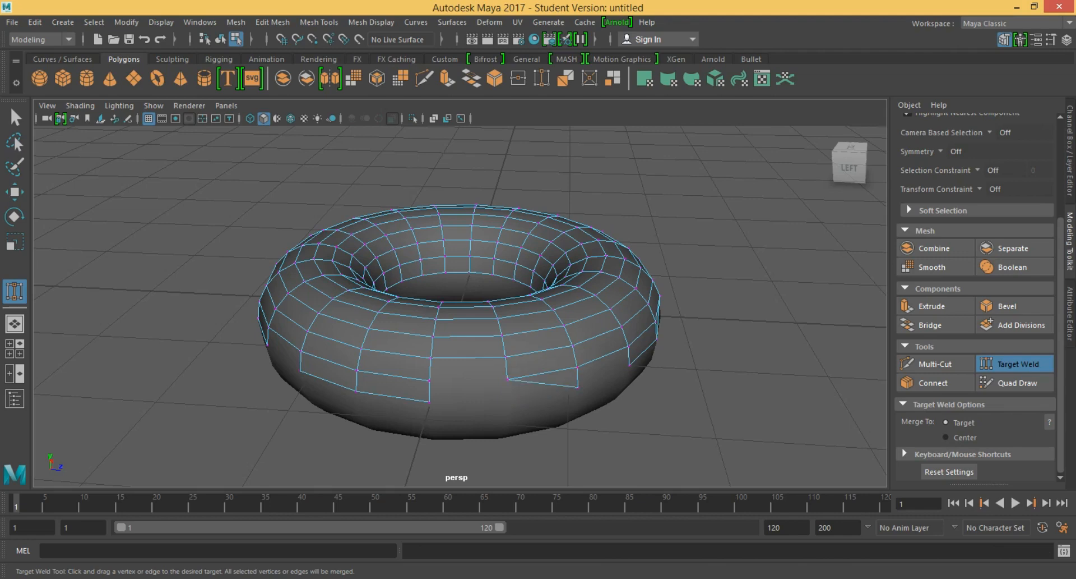
{"action": "left_click", "coordinate": [428, 401]}
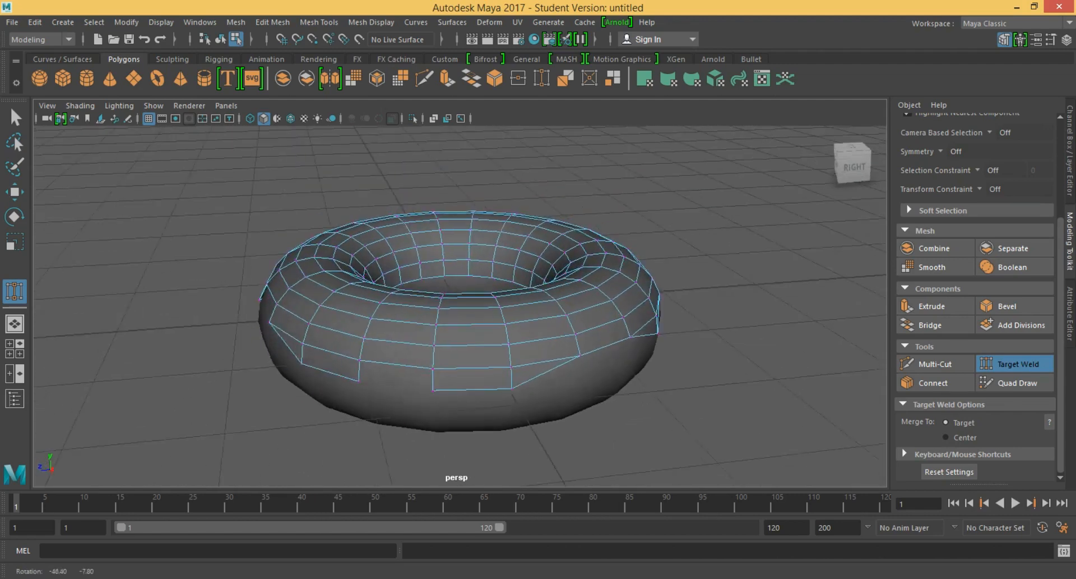
{"action": "left_click", "coordinate": [1022, 364]}
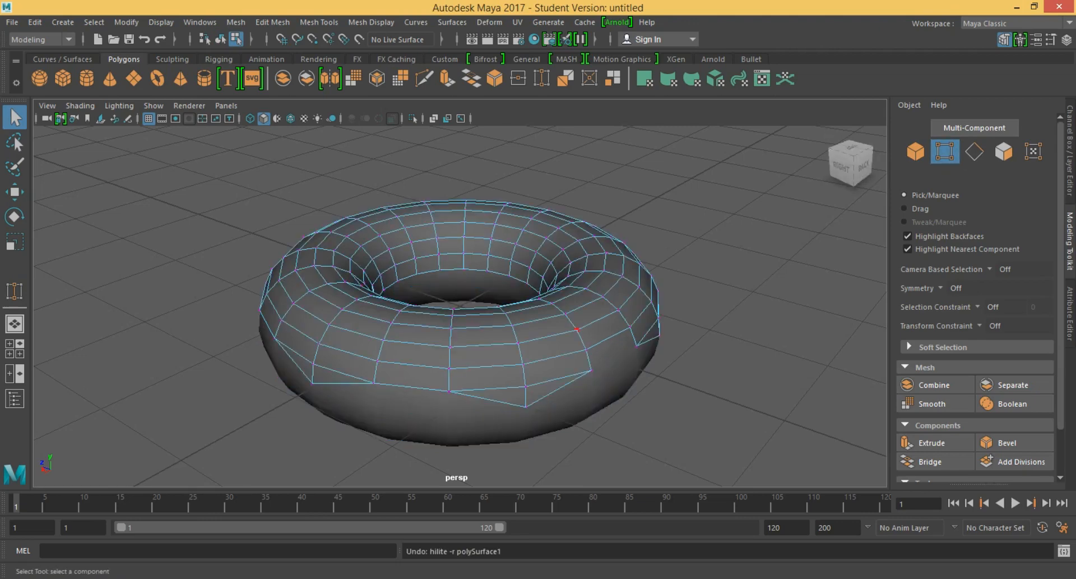
Step: Select and move lower-edge icing vertices to give the drips an irregular, wavy outline
{"action": "left_click", "coordinate": [627, 326]}
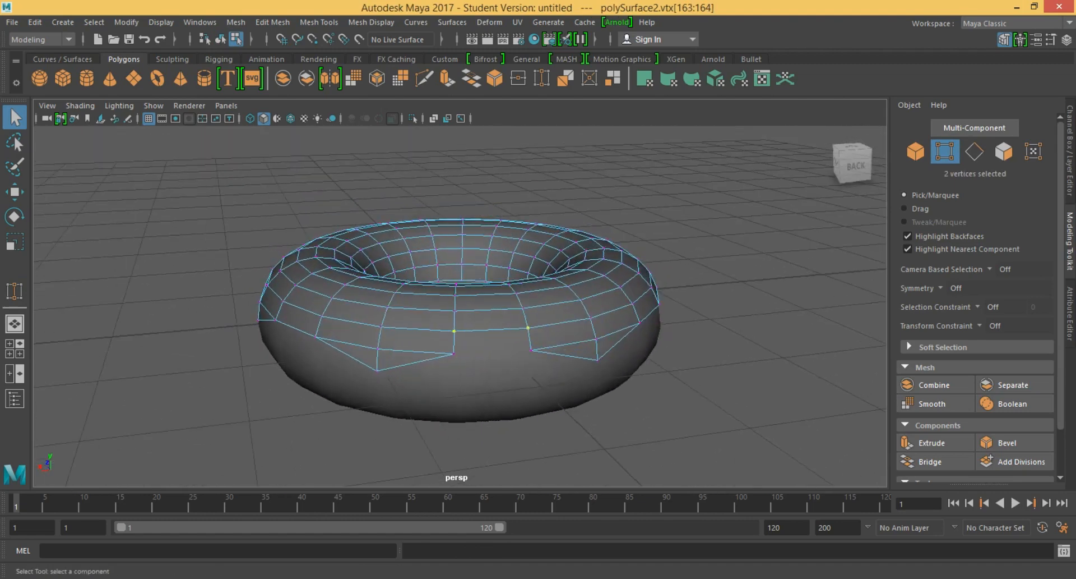
{"action": "left_click", "coordinate": [993, 306]}
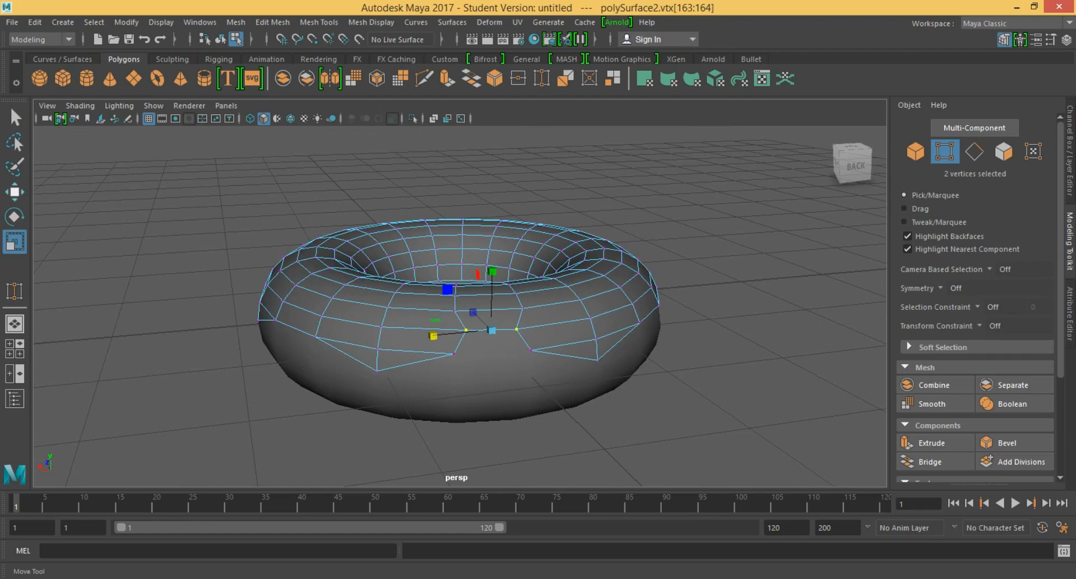
{"action": "left_click_drag", "start_coordinate": [447, 288], "coordinate": [491, 274]}
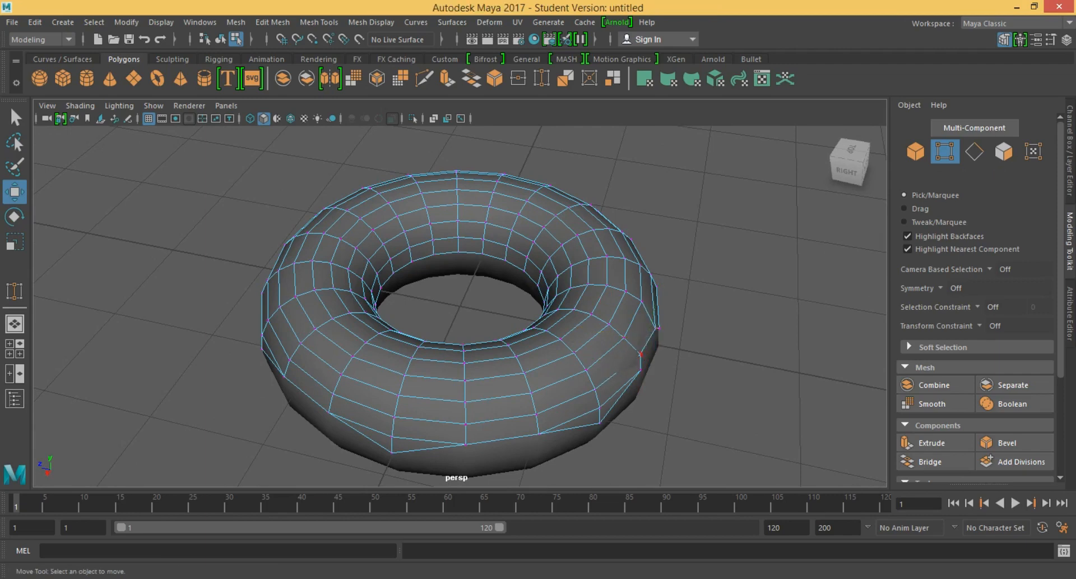
{"action": "left_click", "coordinate": [639, 357]}
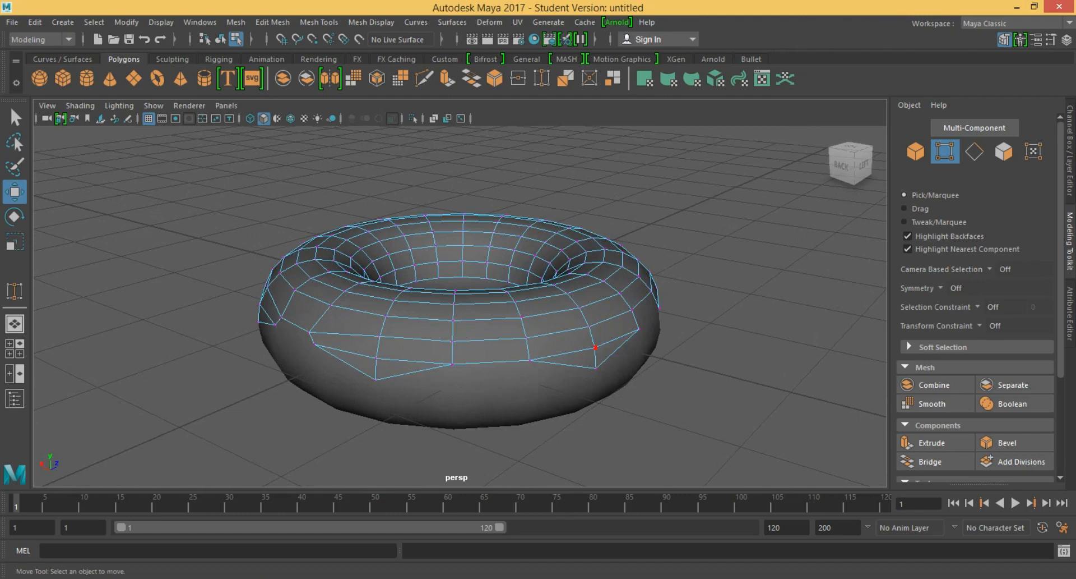
{"action": "left_click", "coordinate": [484, 353]}
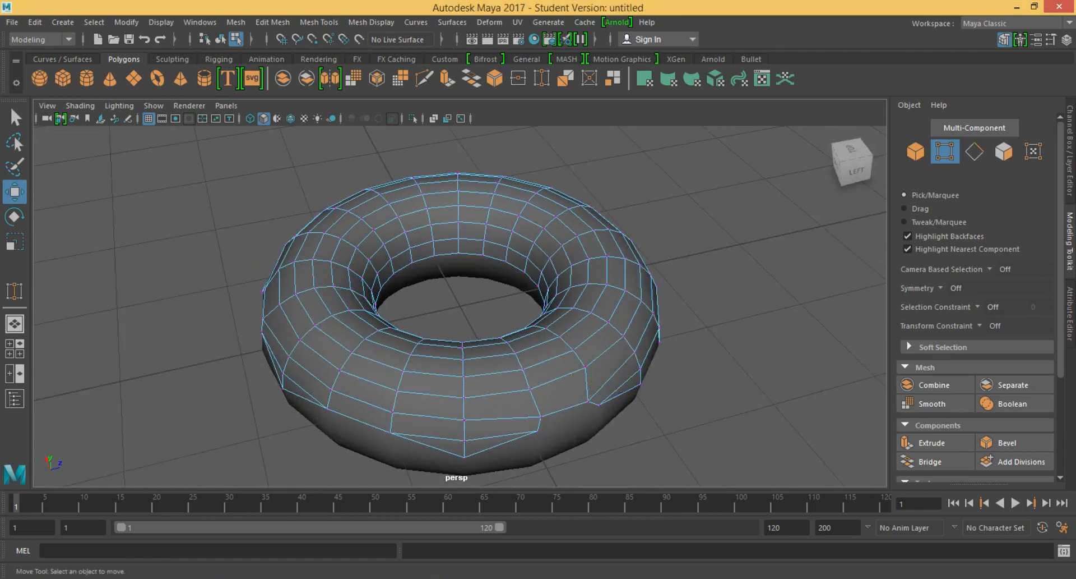
{"action": "left_click", "coordinate": [590, 398]}
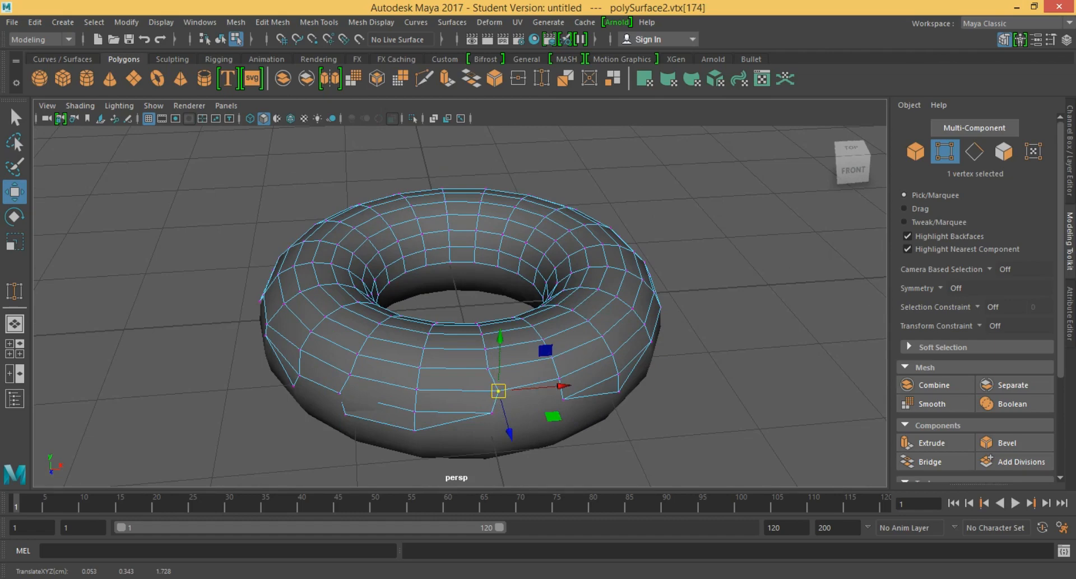
{"action": "left_click_drag", "start_coordinate": [499, 390], "coordinate": [340, 397]}
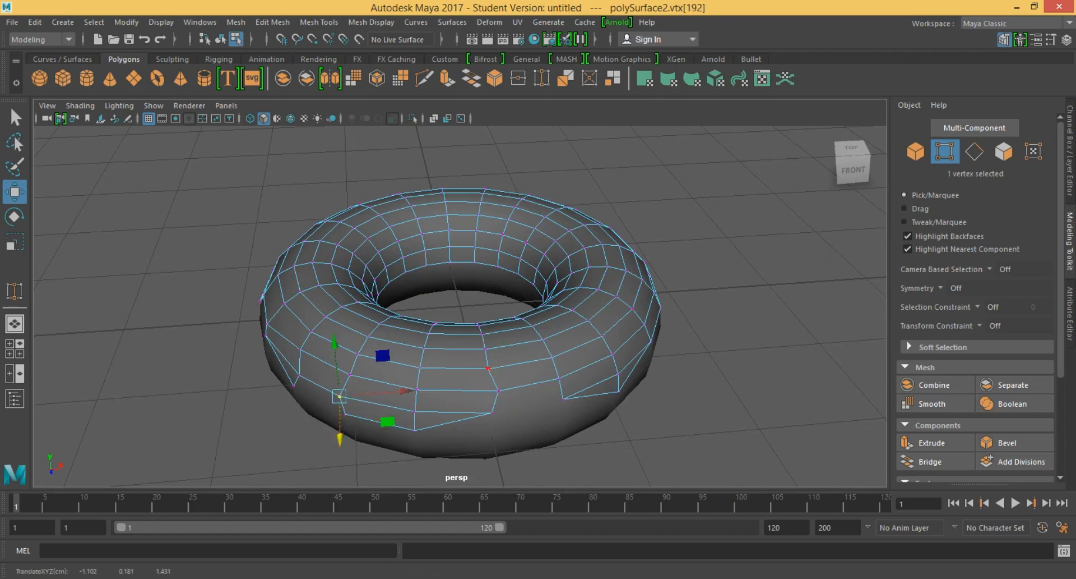
{"action": "left_click", "coordinate": [557, 379]}
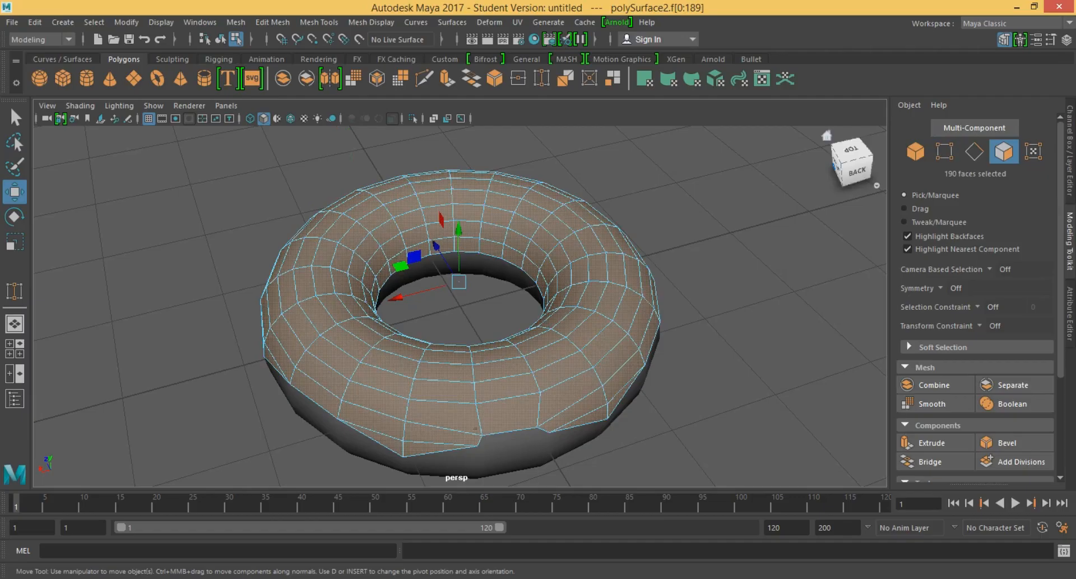
Step: Weld inner-rim icing vertices around the donut hole onto their neighbours
{"action": "left_click", "coordinate": [511, 254]}
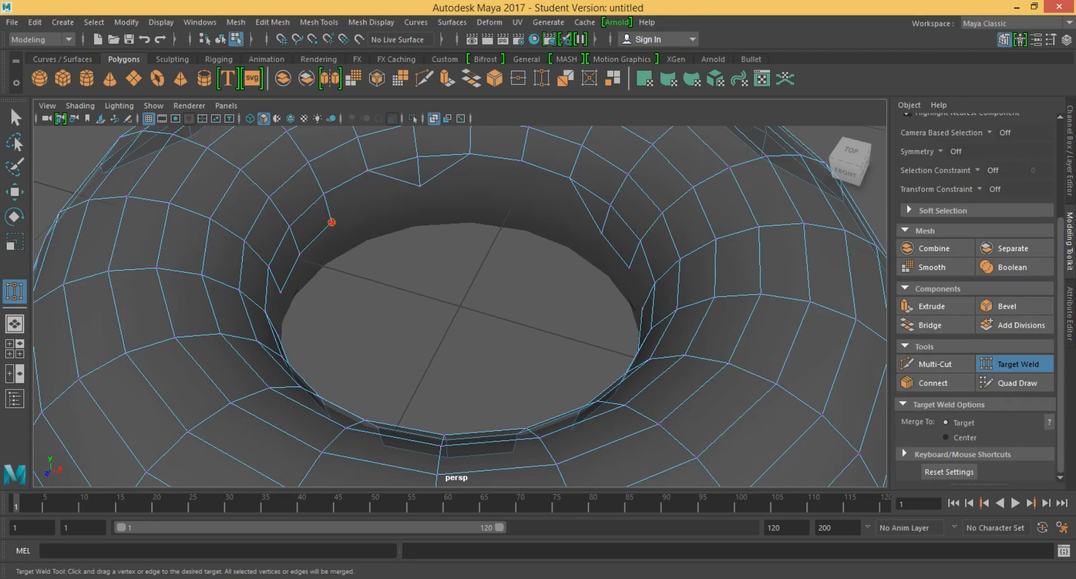
{"action": "left_click_drag", "start_coordinate": [332, 222], "coordinate": [280, 291]}
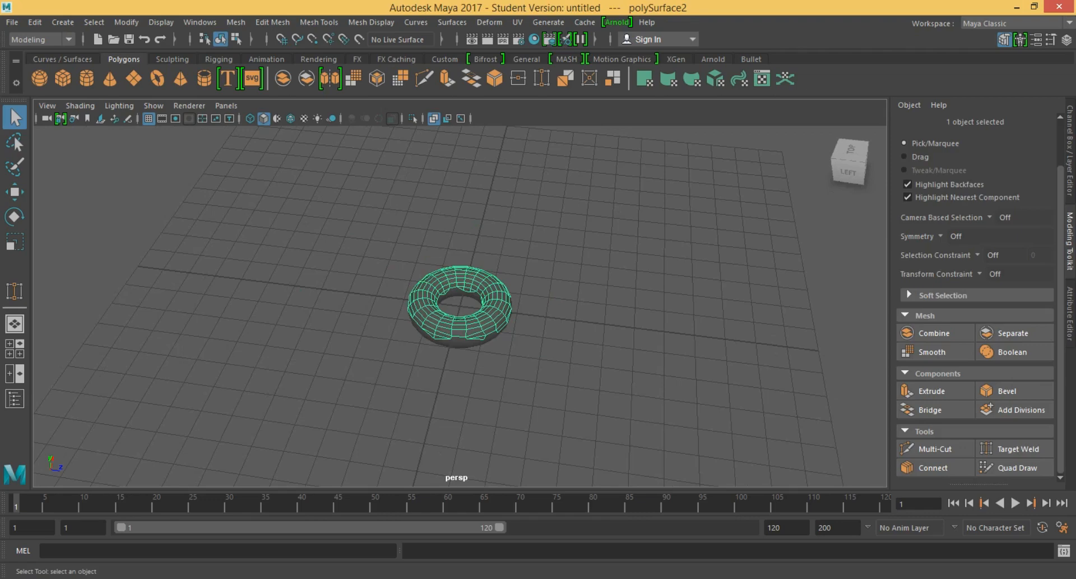
Step: Apply Mesh > Smooth to the icing shell, then undo it
{"action": "left_click", "coordinate": [1004, 151]}
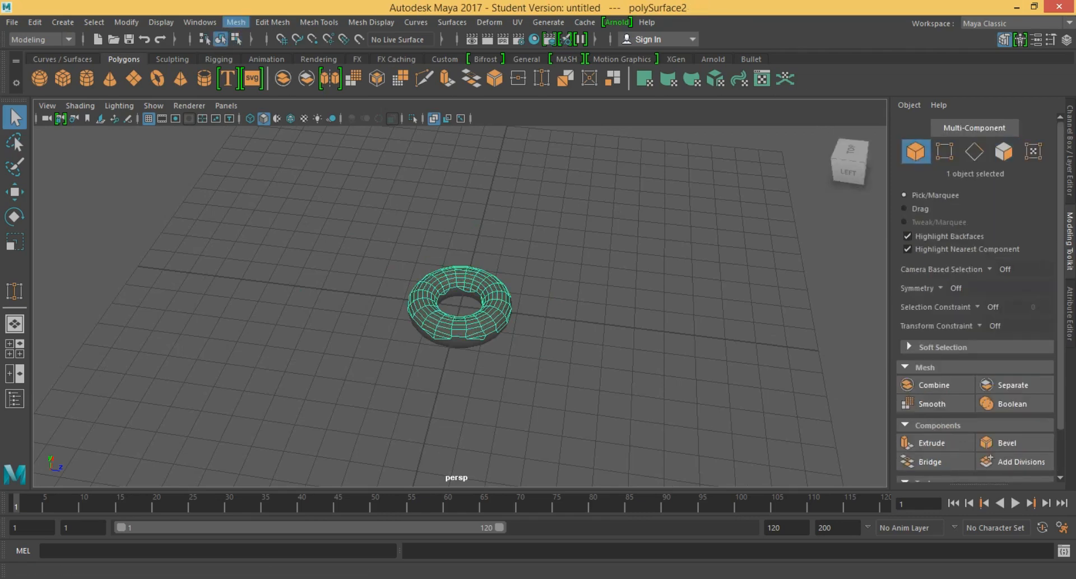
{"action": "left_click", "coordinate": [931, 403]}
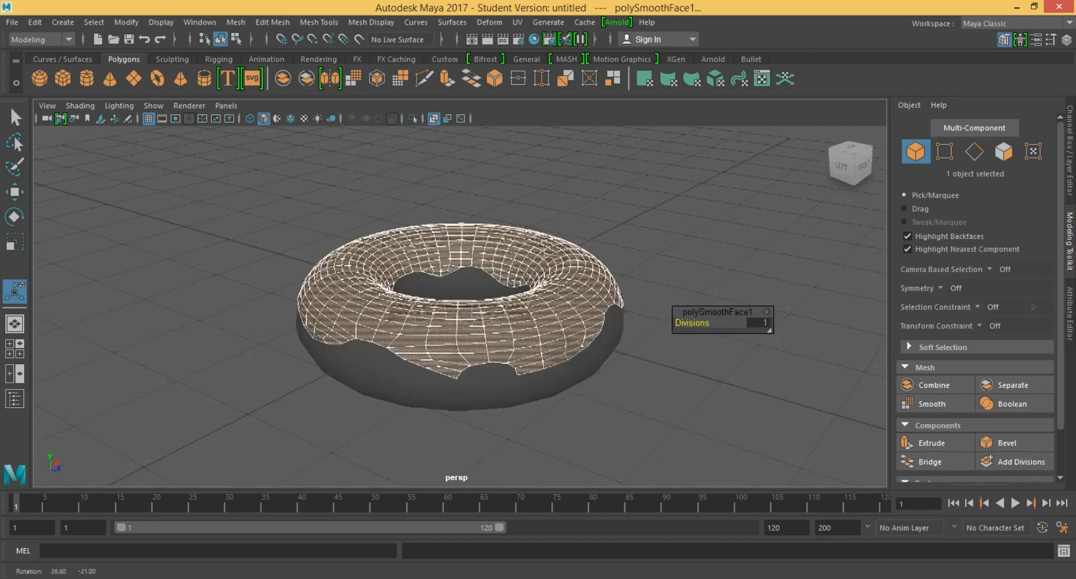
{"action": "key", "text": "ctrl+z"}
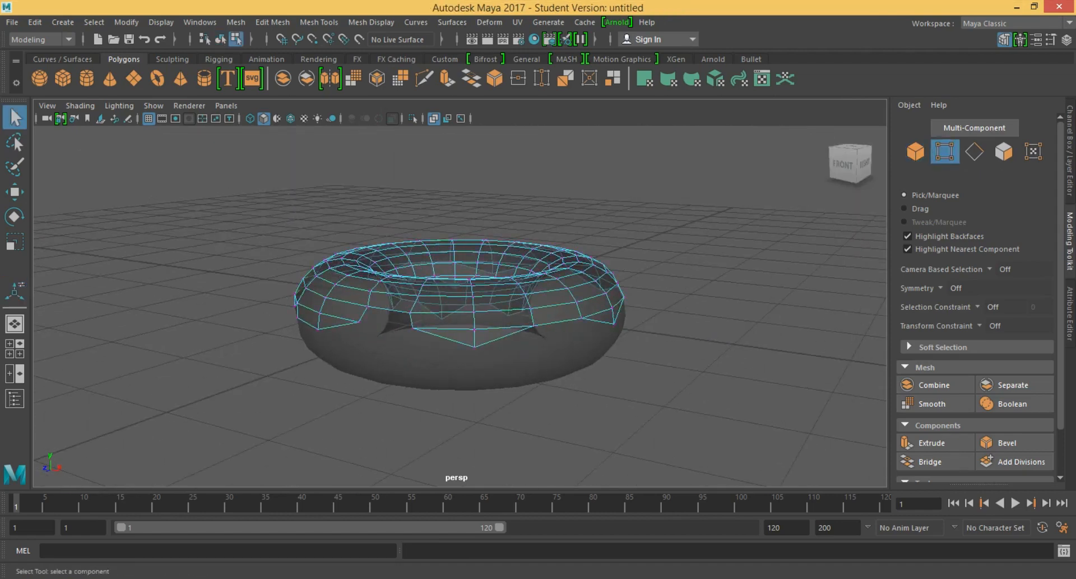
Step: Select ten drip vertices on the icing's lower edge and chamfer them
{"action": "left_click", "coordinate": [612, 325]}
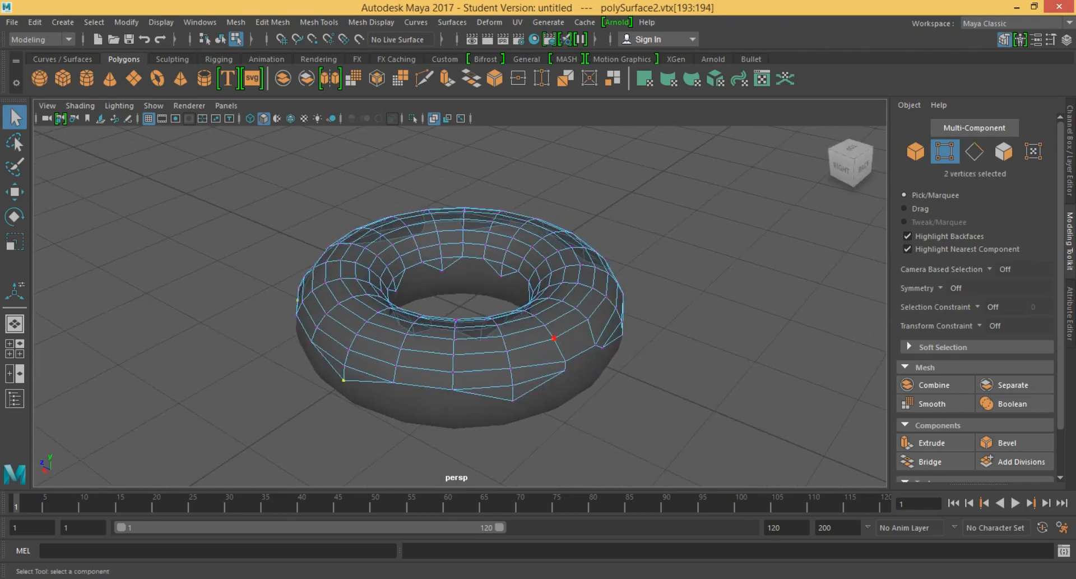
{"action": "left_click", "coordinate": [622, 334]}
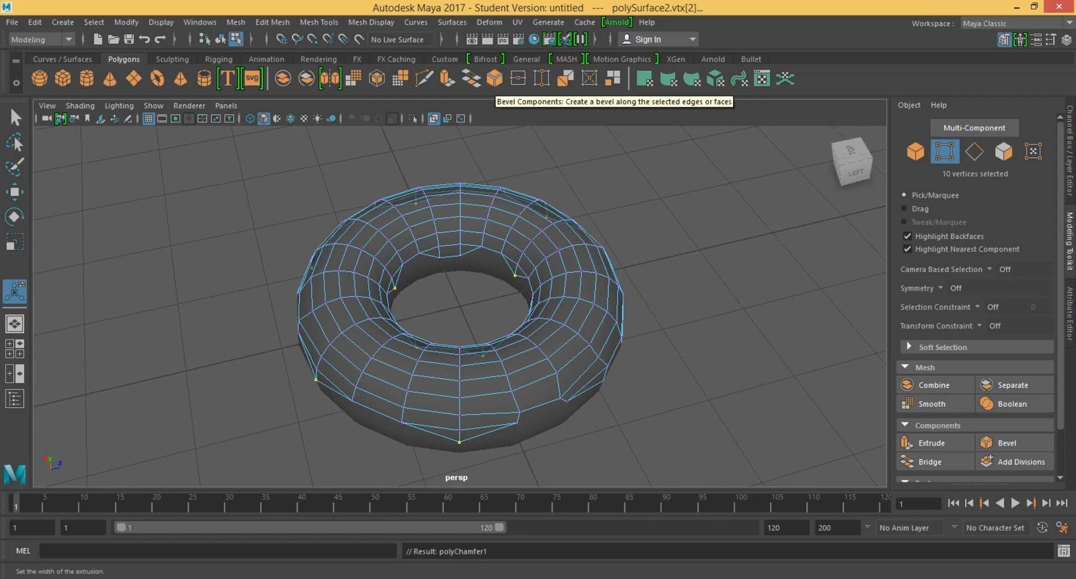
{"action": "left_click", "coordinate": [990, 442]}
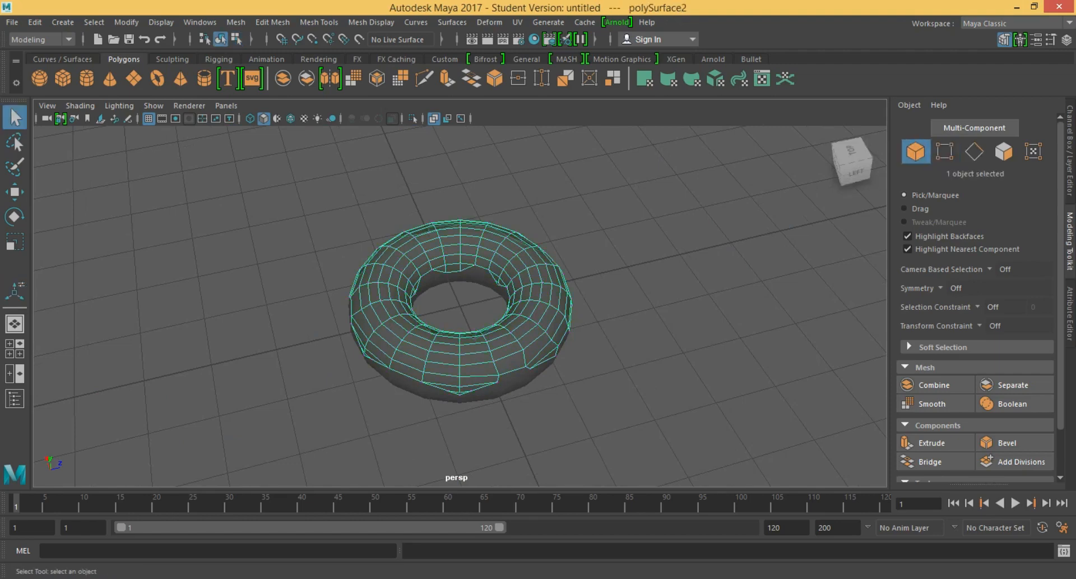
Step: Toggle wireframe and shaded views, pick icing border faces, then select the drip-tip vertices
{"action": "key", "text": "4"}
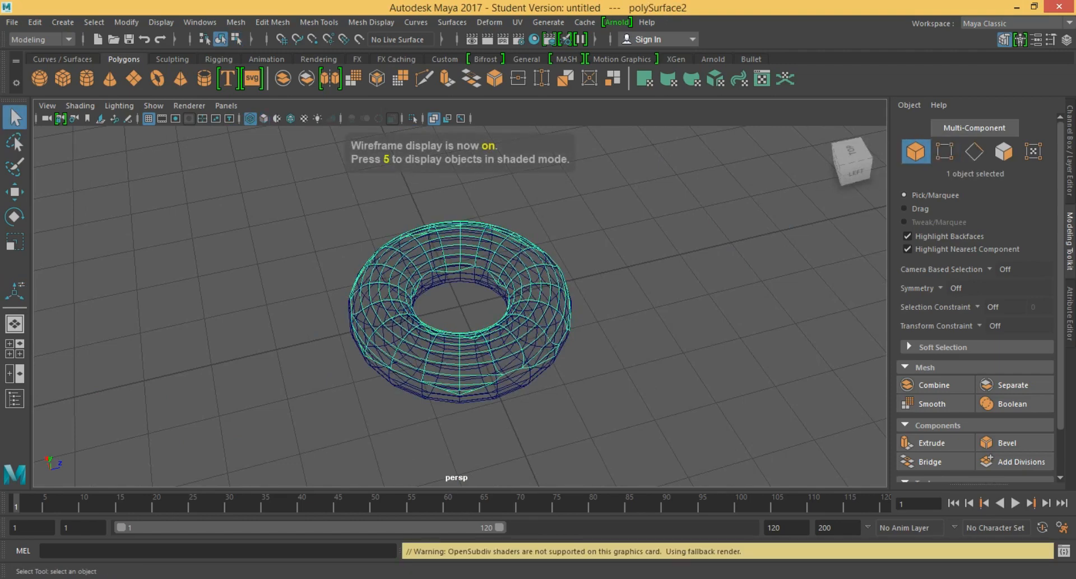
{"action": "key", "text": "5"}
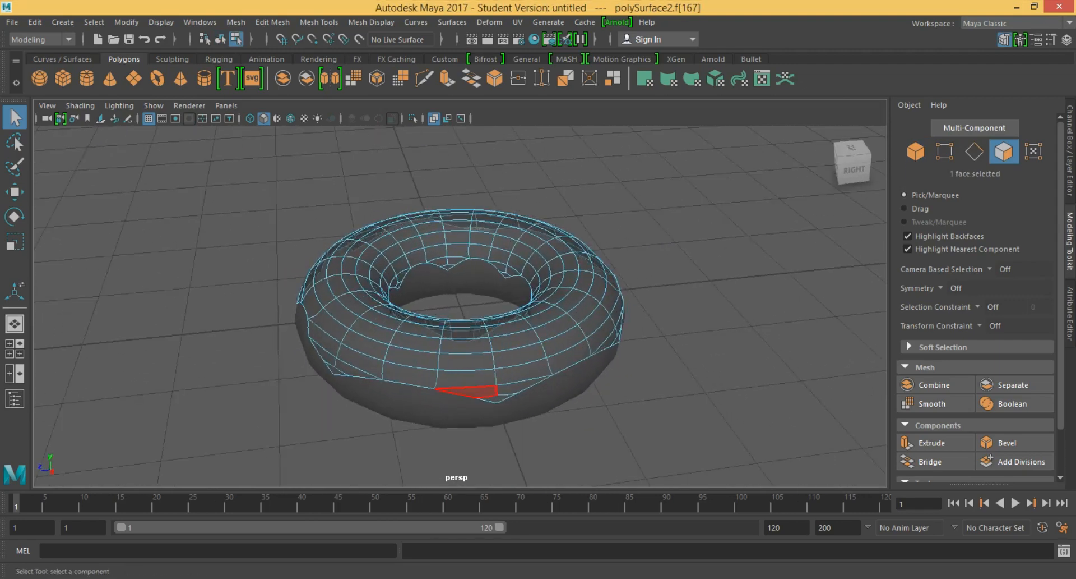
{"action": "left_click", "coordinate": [333, 370]}
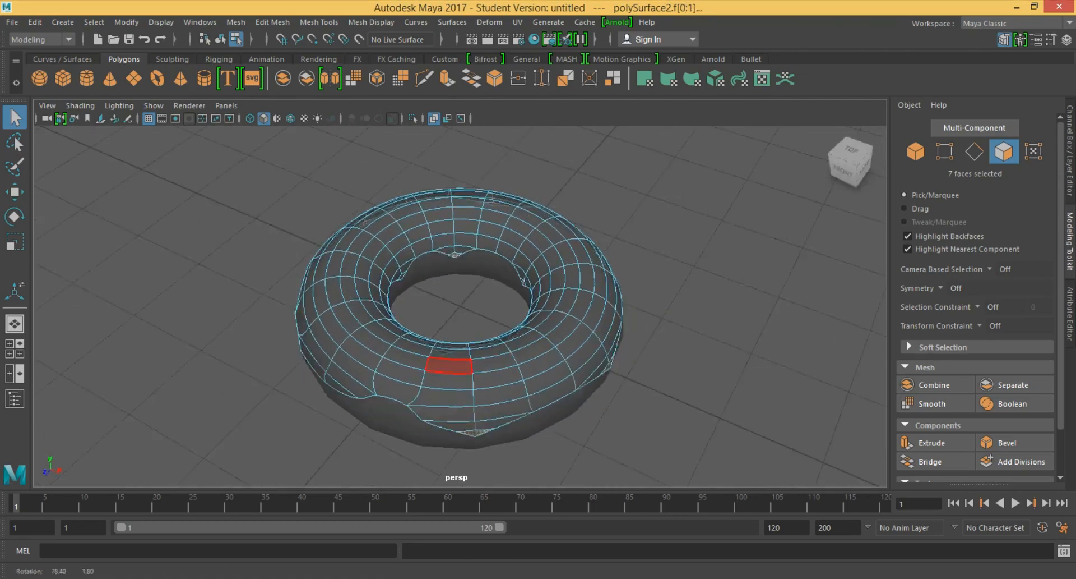
{"action": "left_click", "coordinate": [583, 281]}
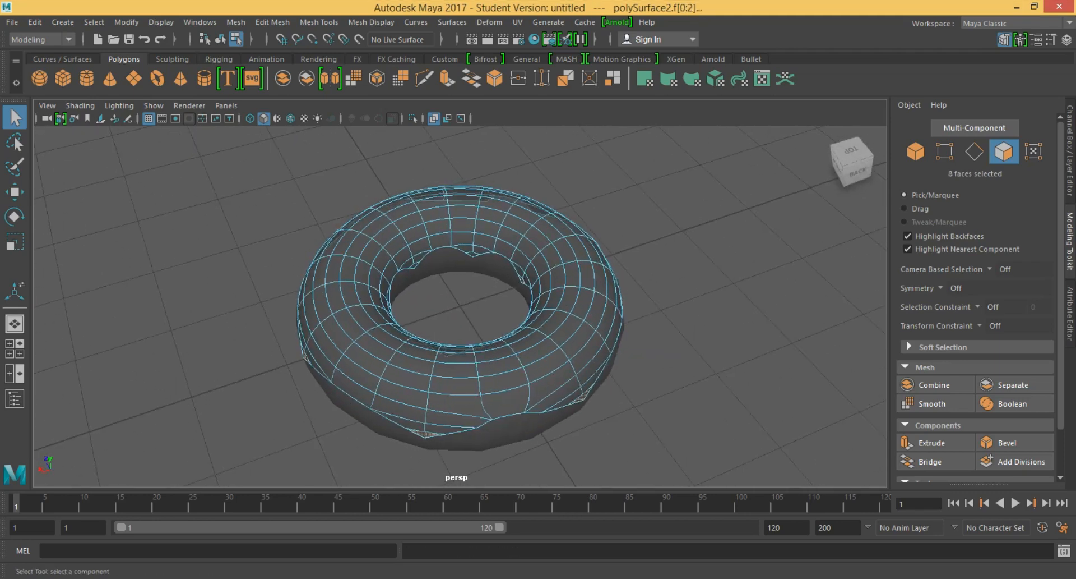
{"action": "left_click", "coordinate": [563, 333]}
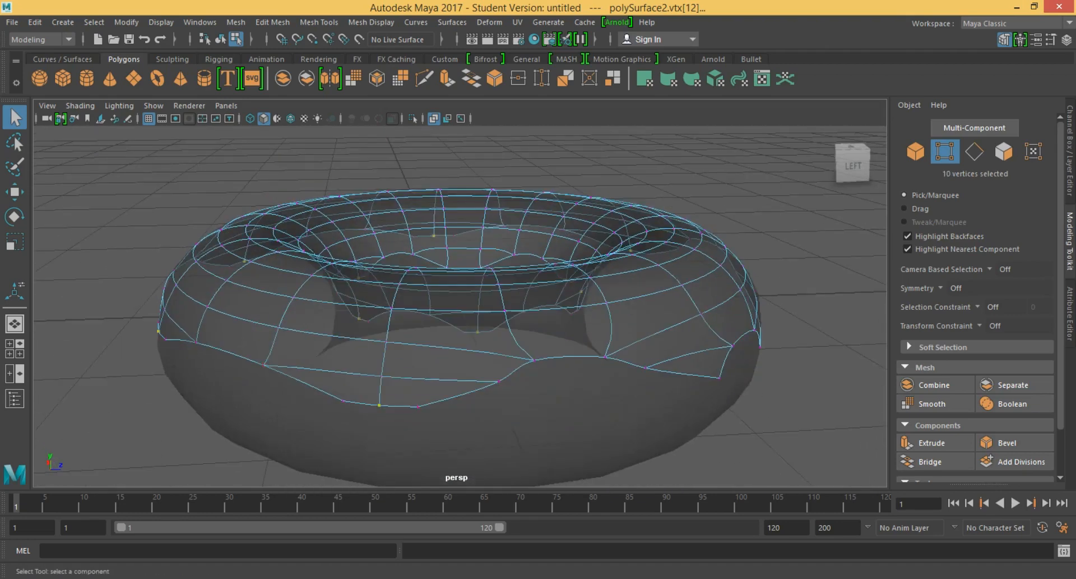
Step: Nudge the icing's drip-tip vertices, then select all faces of the icing shell
{"action": "left_click", "coordinate": [14, 193]}
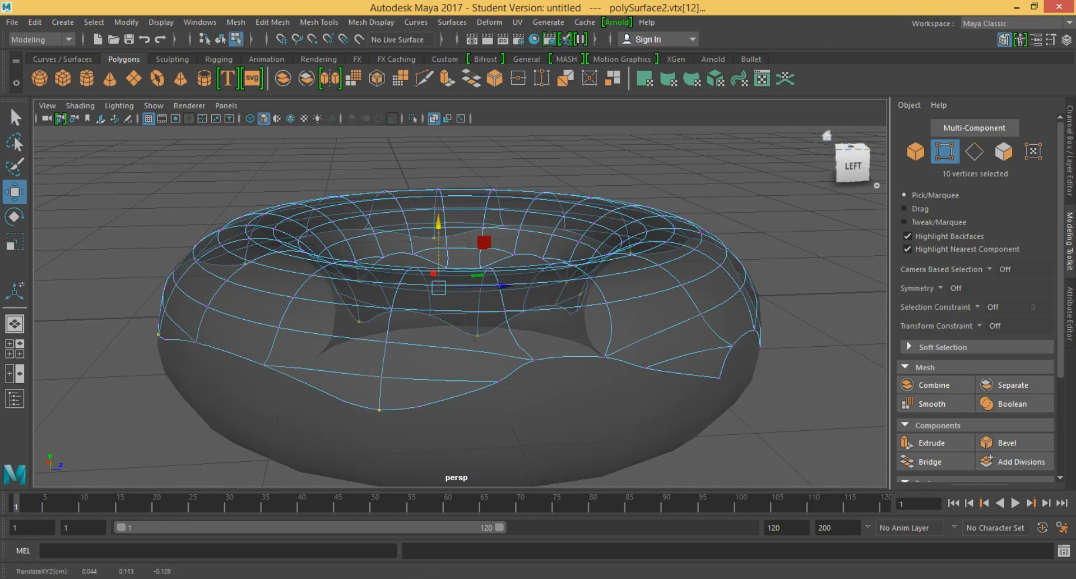
{"action": "left_click", "coordinate": [915, 150]}
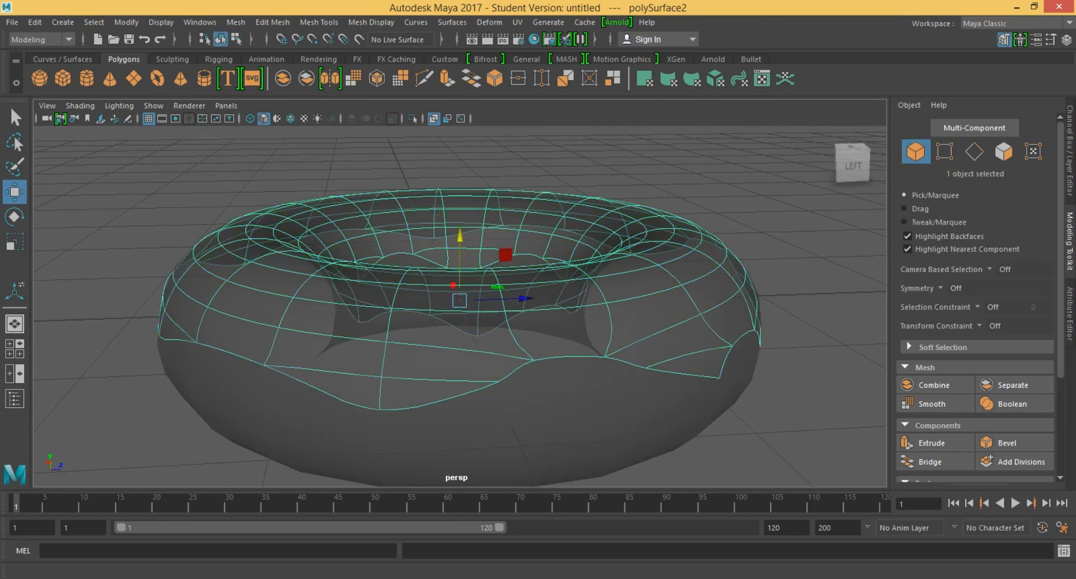
{"action": "key", "text": "F10"}
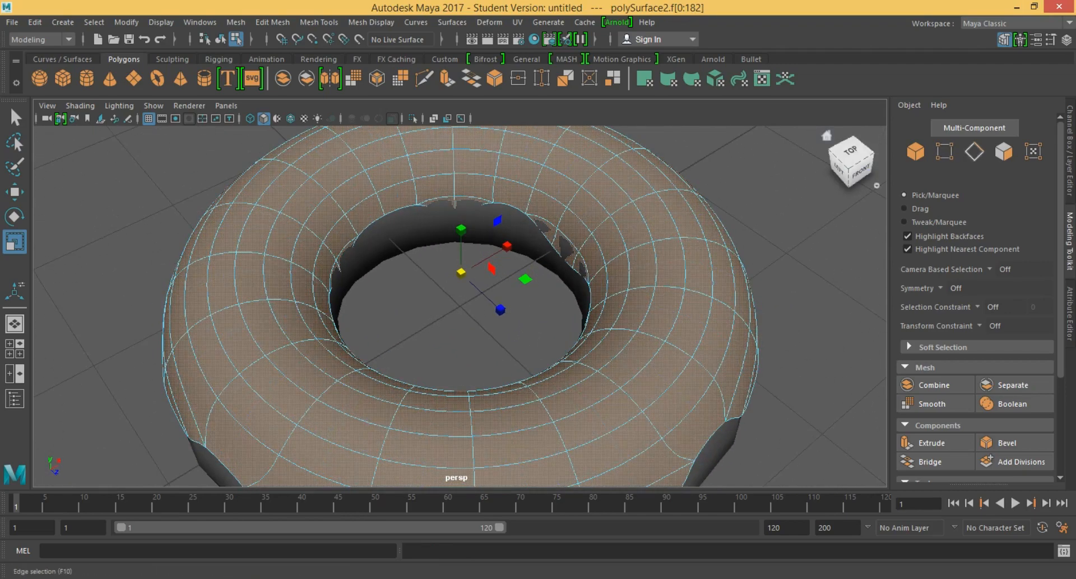
Step: Extrude all icing faces with the Modeling Toolkit to give the icing thickness
{"action": "left_click", "coordinate": [1003, 152]}
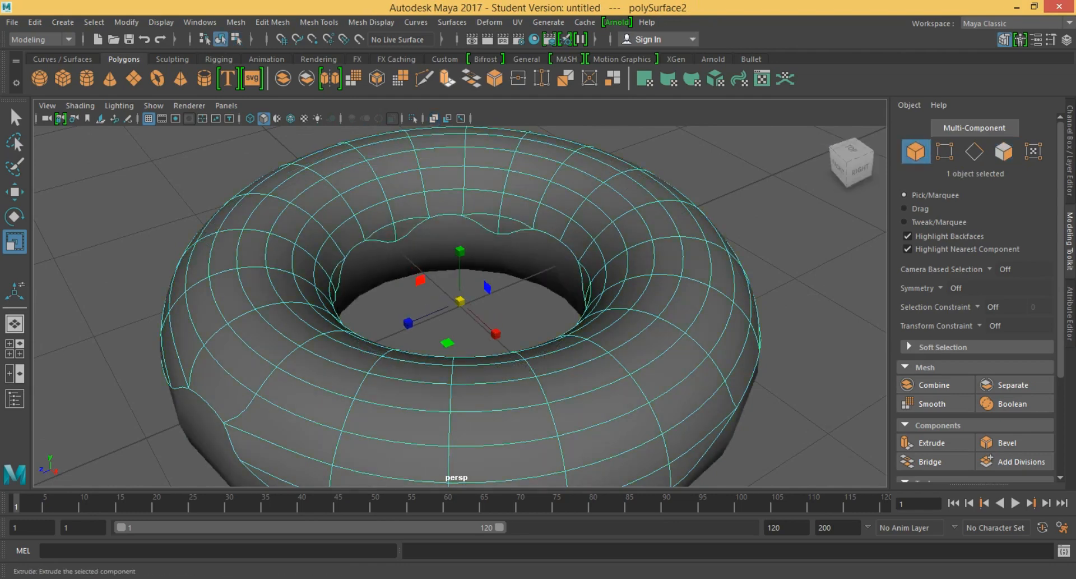
Step: Undo the icing PolyExtrude and show the donut base mesh in the Attribute Editor
{"action": "left_click", "coordinate": [933, 442]}
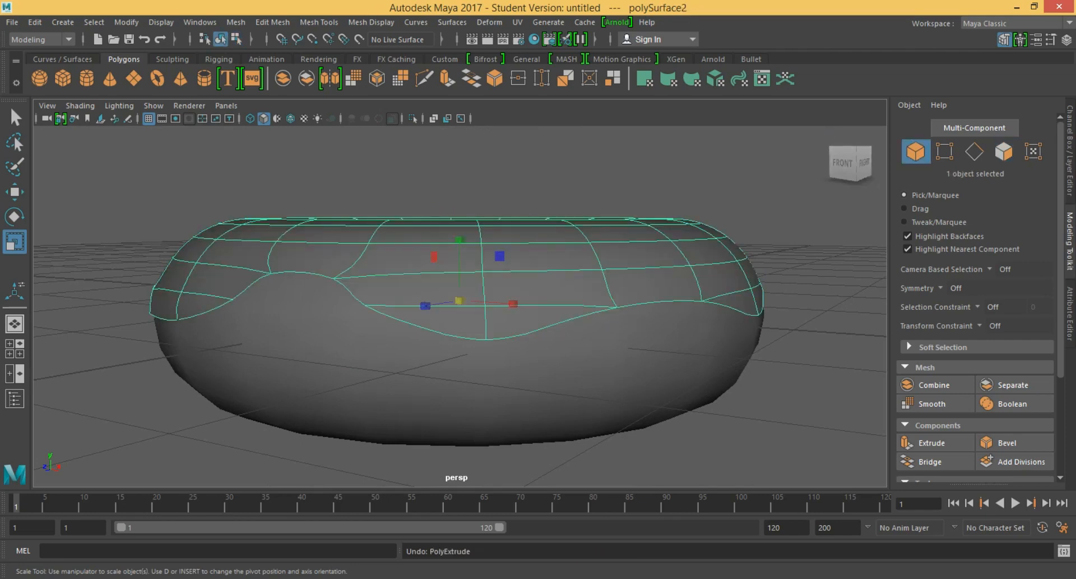
{"action": "left_click", "coordinate": [932, 442]}
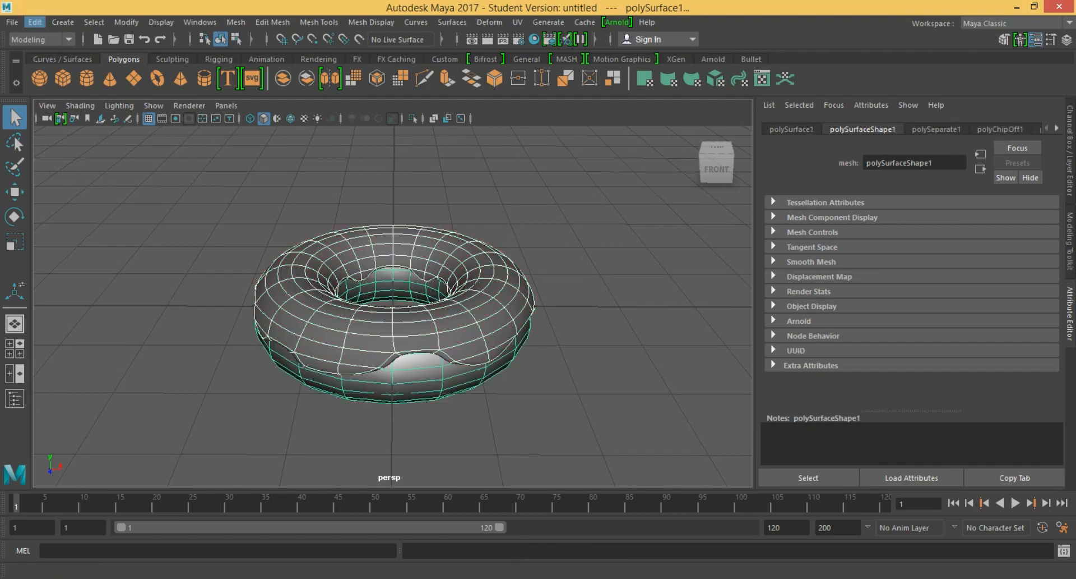
Step: Delete the donut base's construction history via Delete by Type > History
{"action": "left_click", "coordinate": [33, 22]}
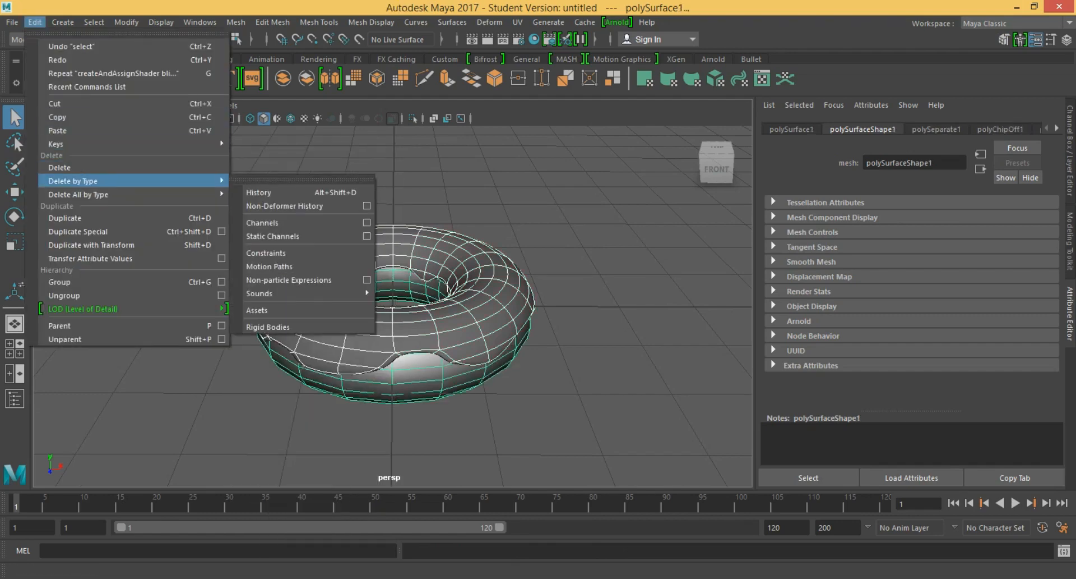
{"action": "left_click", "coordinate": [259, 192]}
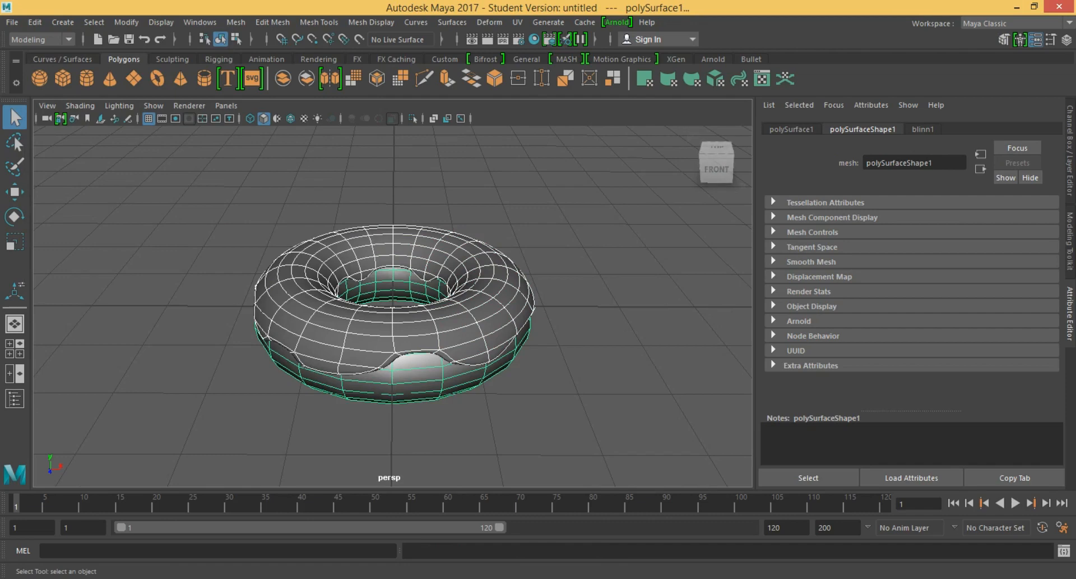
{"action": "left_click", "coordinate": [33, 22]}
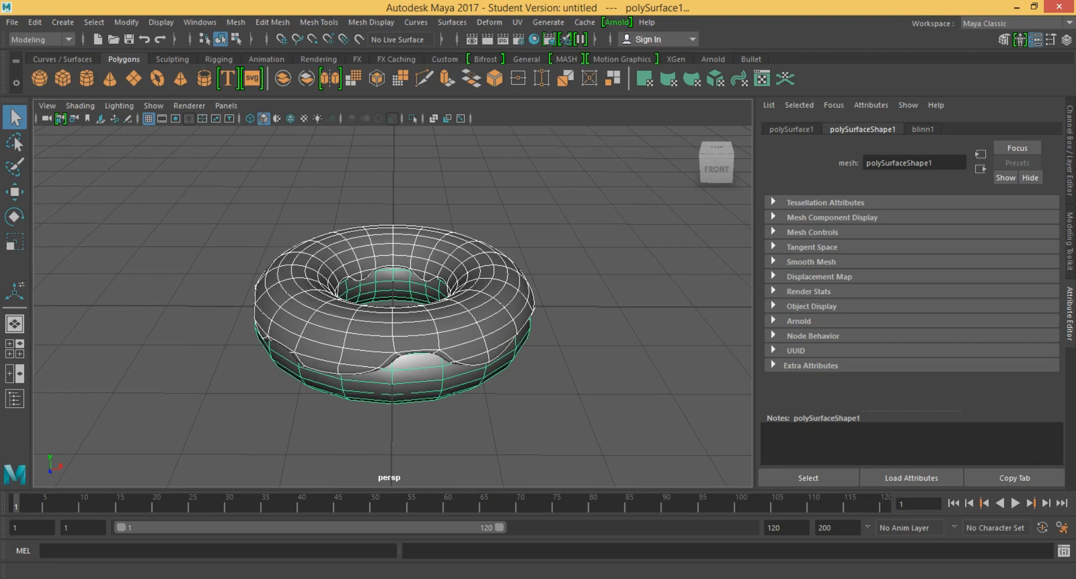
Step: Set the base's blinn1 colour to HSV 39.25, 0.55, 1 for a yellow-tan tint
{"action": "left_click", "coordinate": [923, 129]}
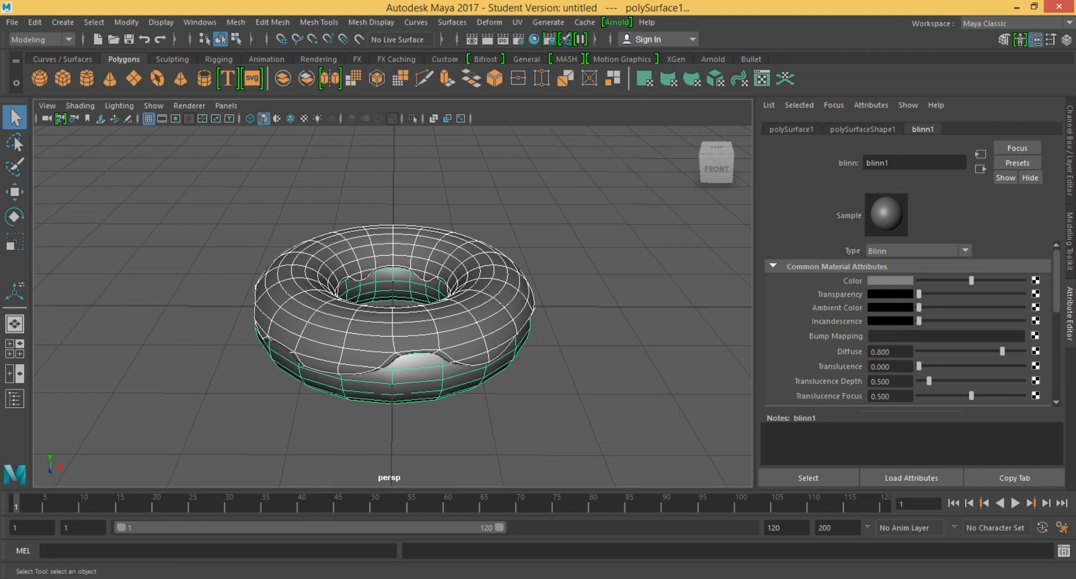
{"action": "left_click", "coordinate": [890, 280]}
{"action": "type", "text": "1"}
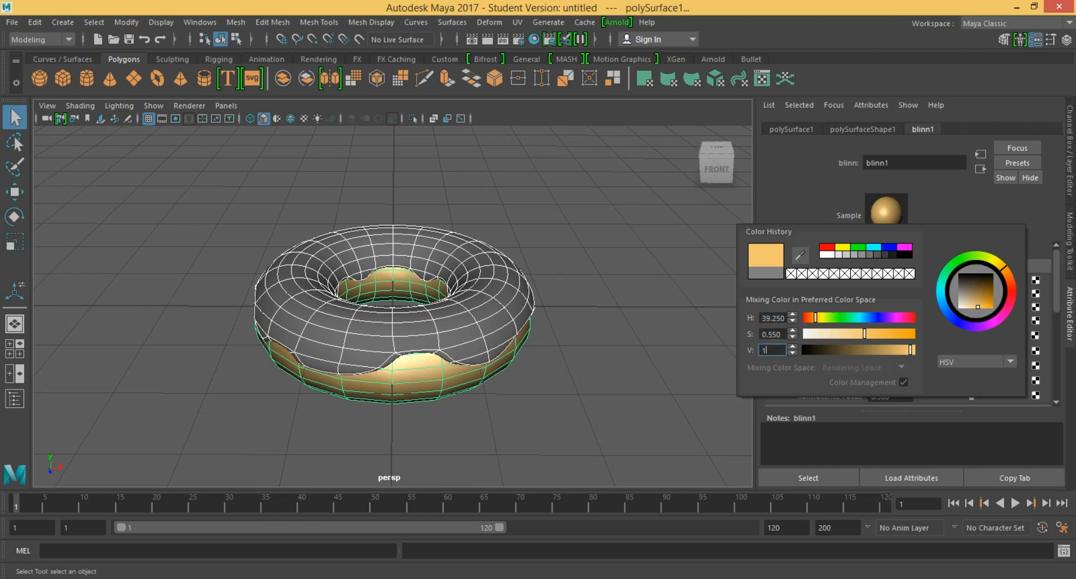
{"action": "triple_click", "coordinate": [770, 349]}
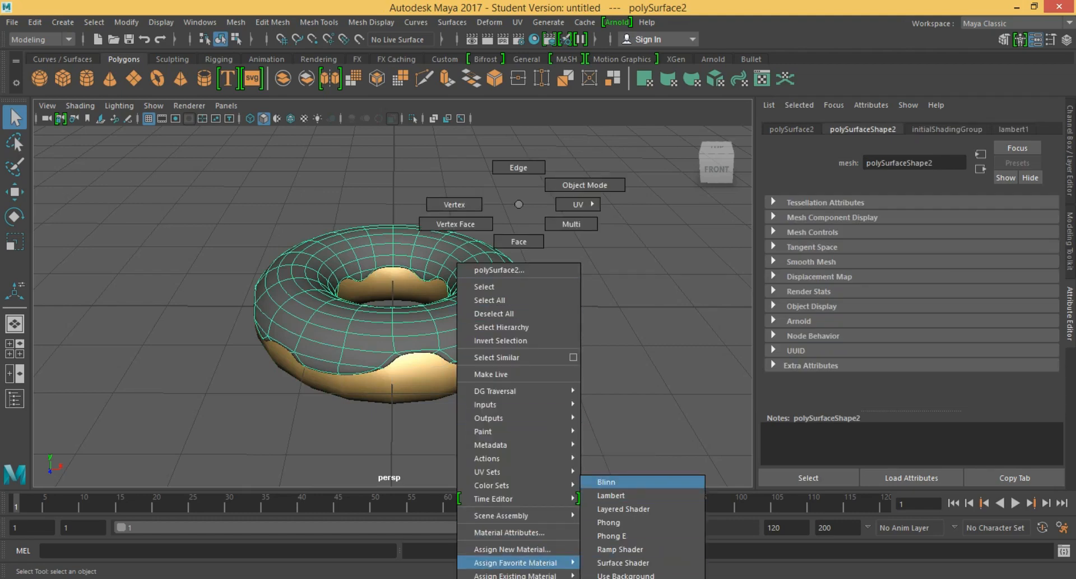
Step: Assign a new white Blinn material (blinn2) to the icing
{"action": "left_click", "coordinate": [605, 481]}
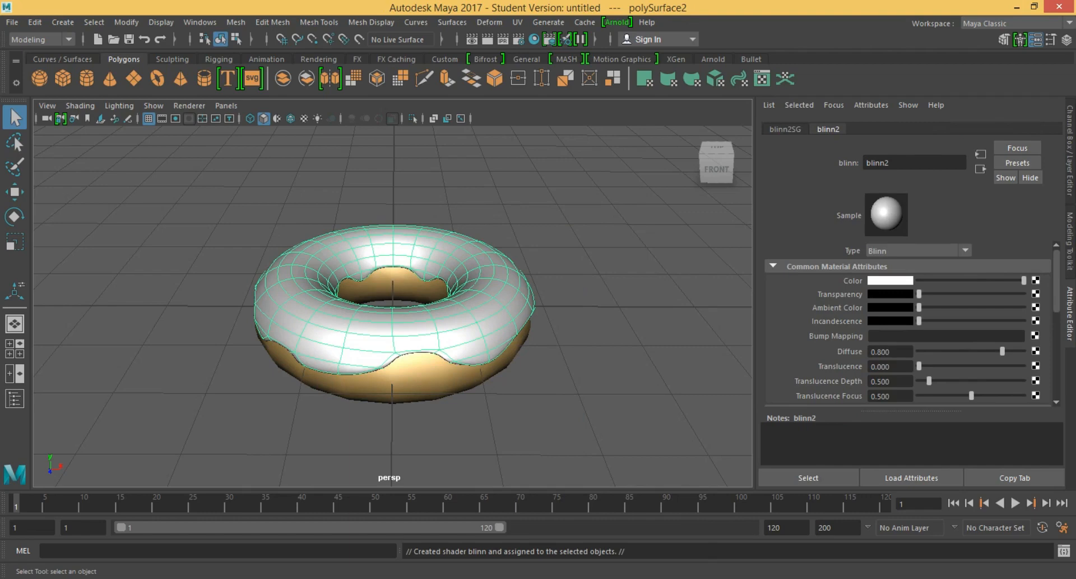
{"action": "left_click", "coordinate": [889, 280]}
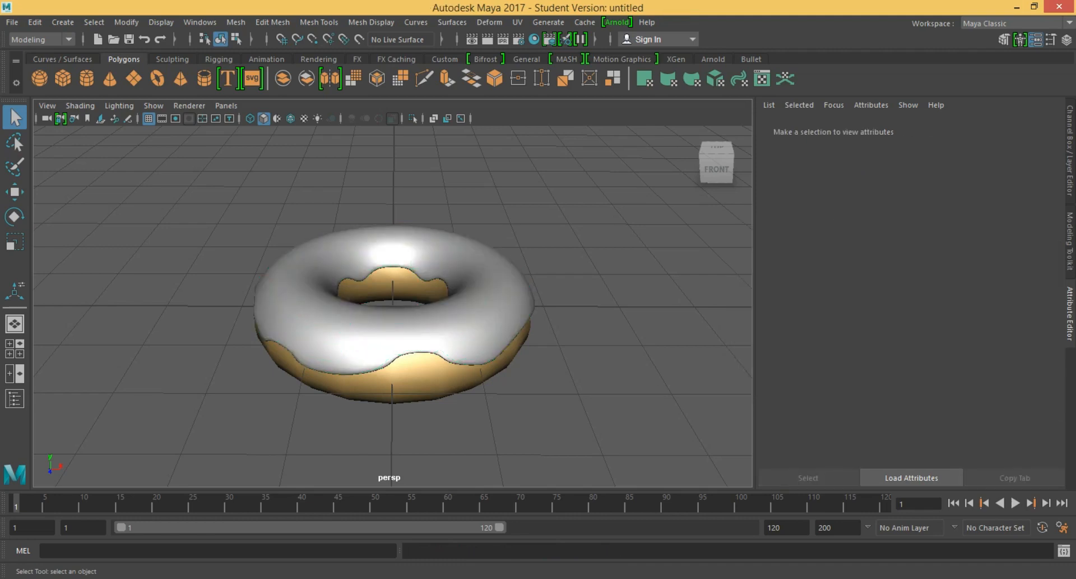
{"action": "left_click", "coordinate": [391, 308]}
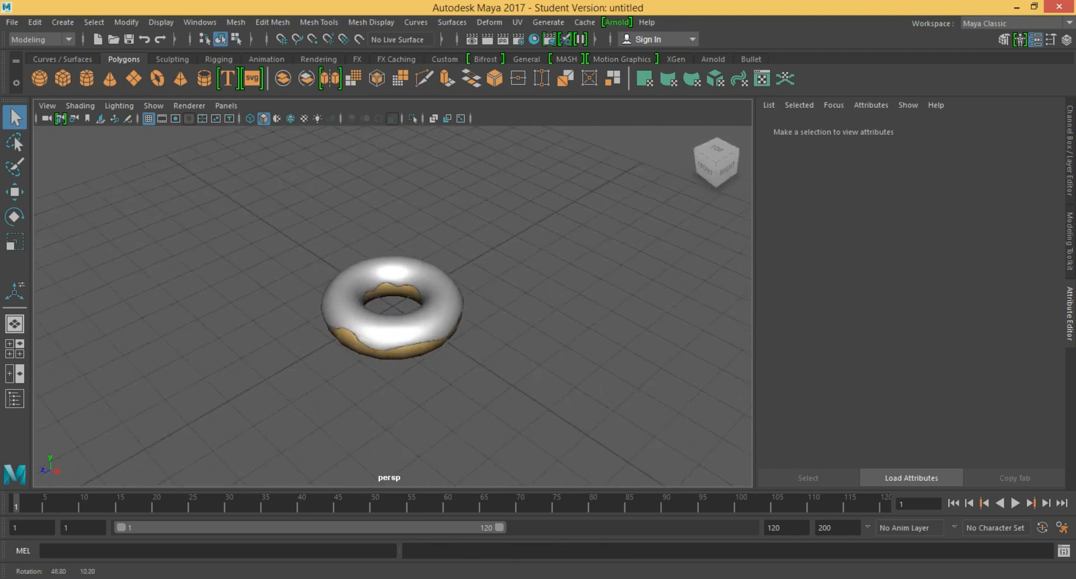
Step: Select the icing and donut base and apply Mesh > Smooth to both
{"action": "left_click", "coordinate": [391, 303]}
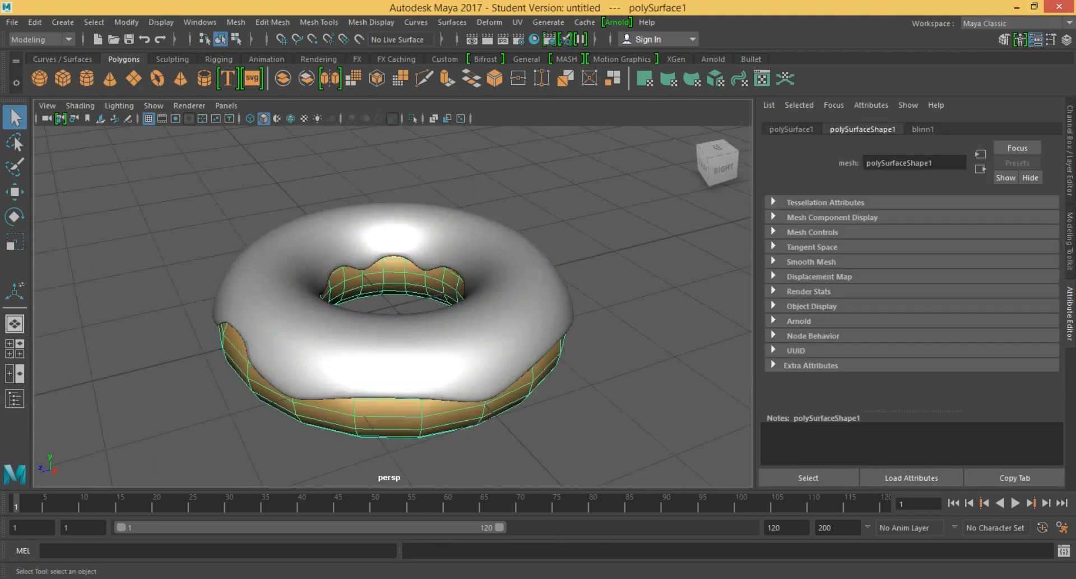
{"action": "left_click", "coordinate": [235, 22]}
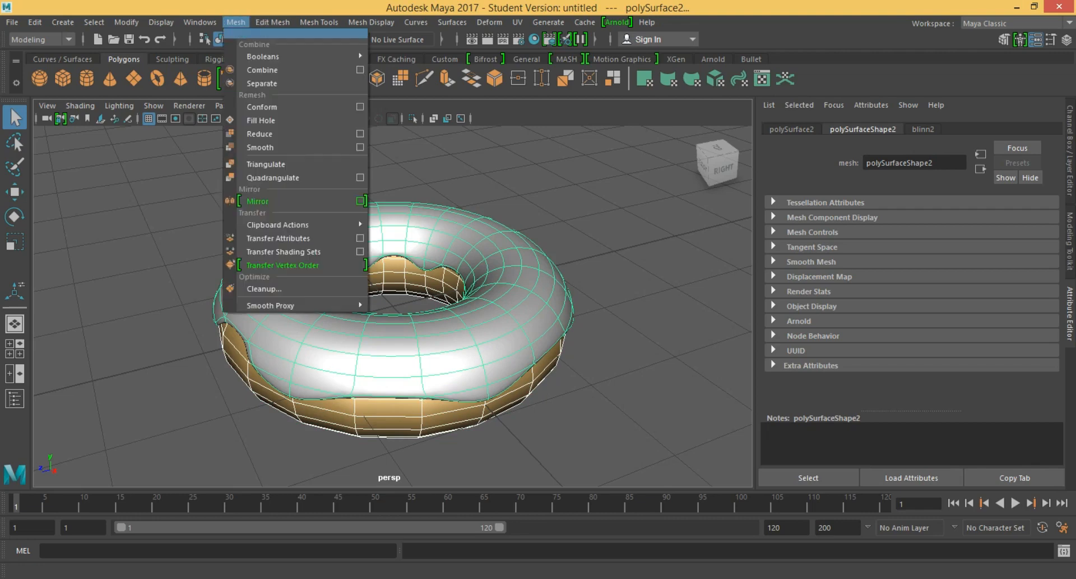
{"action": "left_click", "coordinate": [259, 146]}
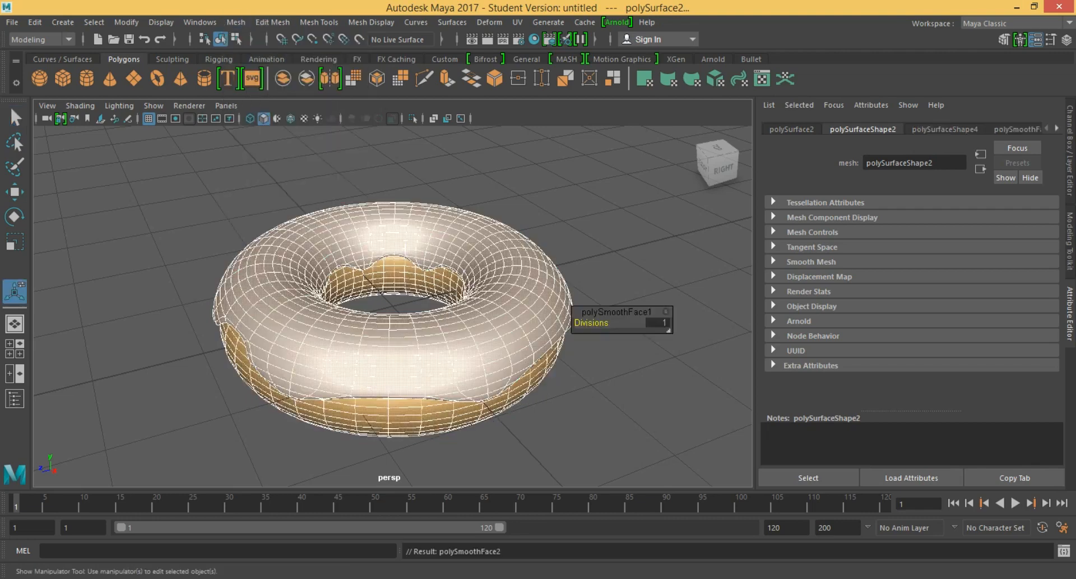